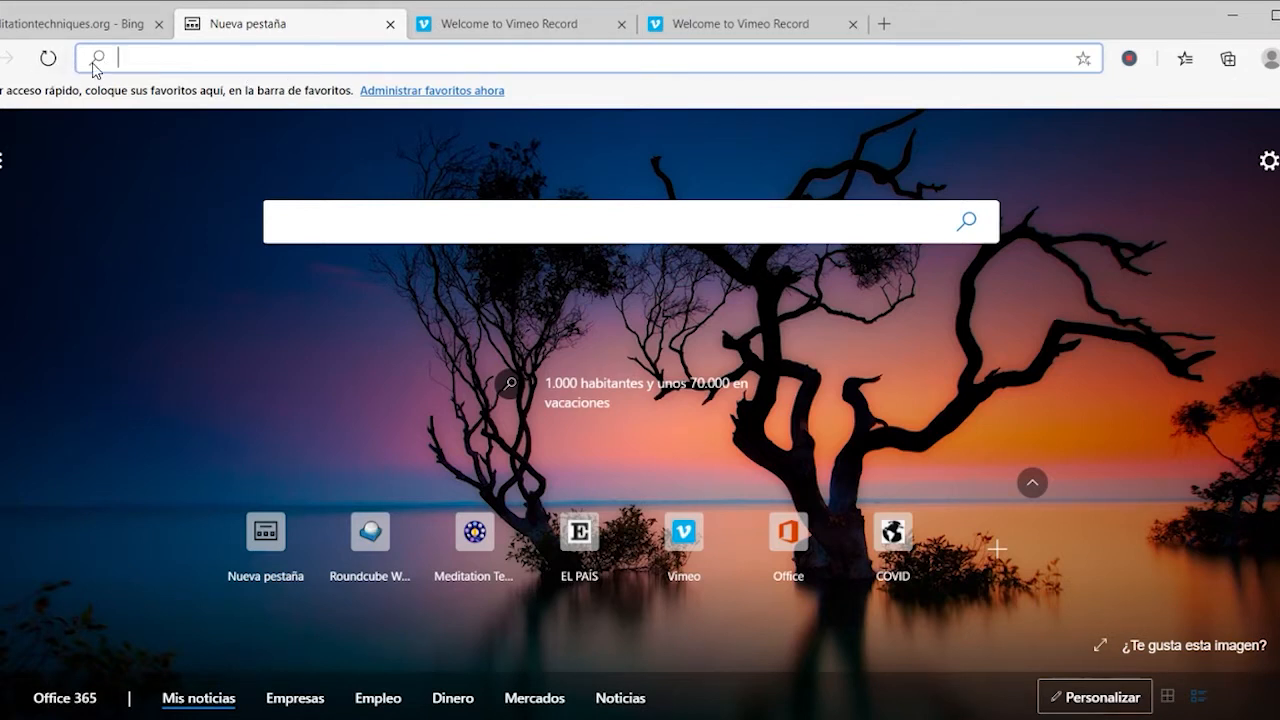
mouse_move(108, 78)
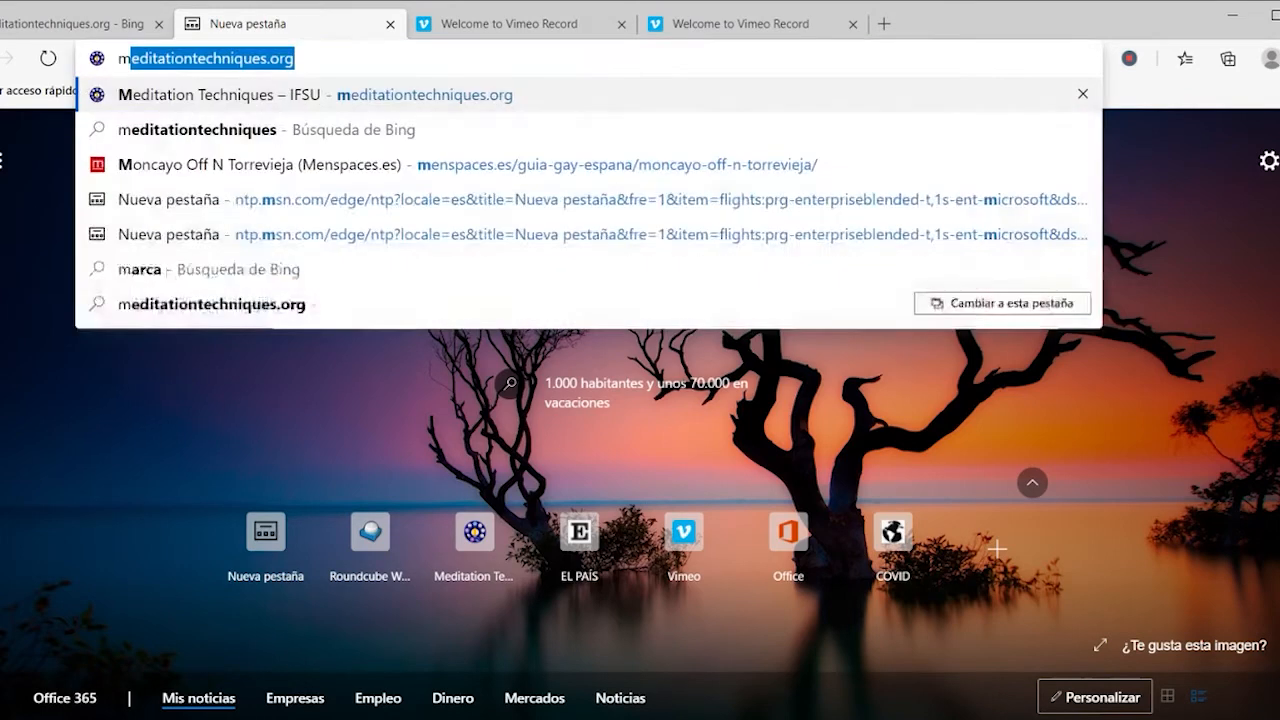
Load the meditationtechniques.org homepage in the new Edge tab.
text(mediat)
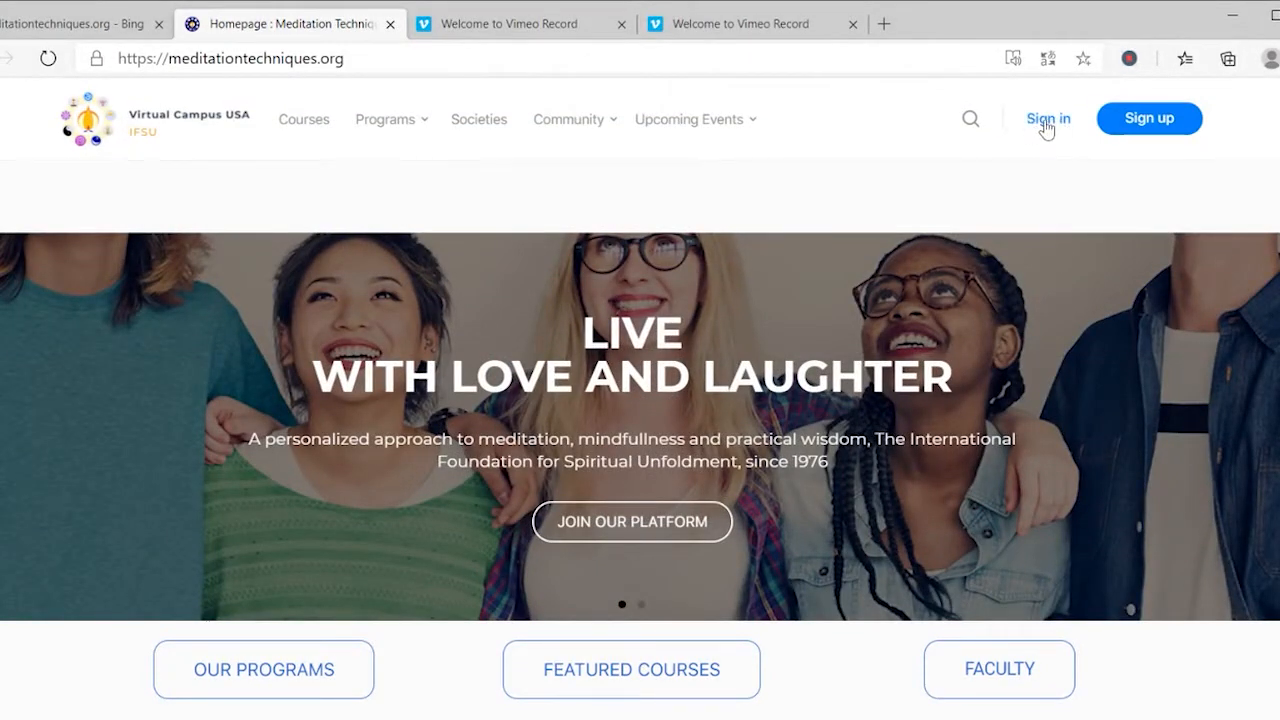
mouse_move(759, 428)
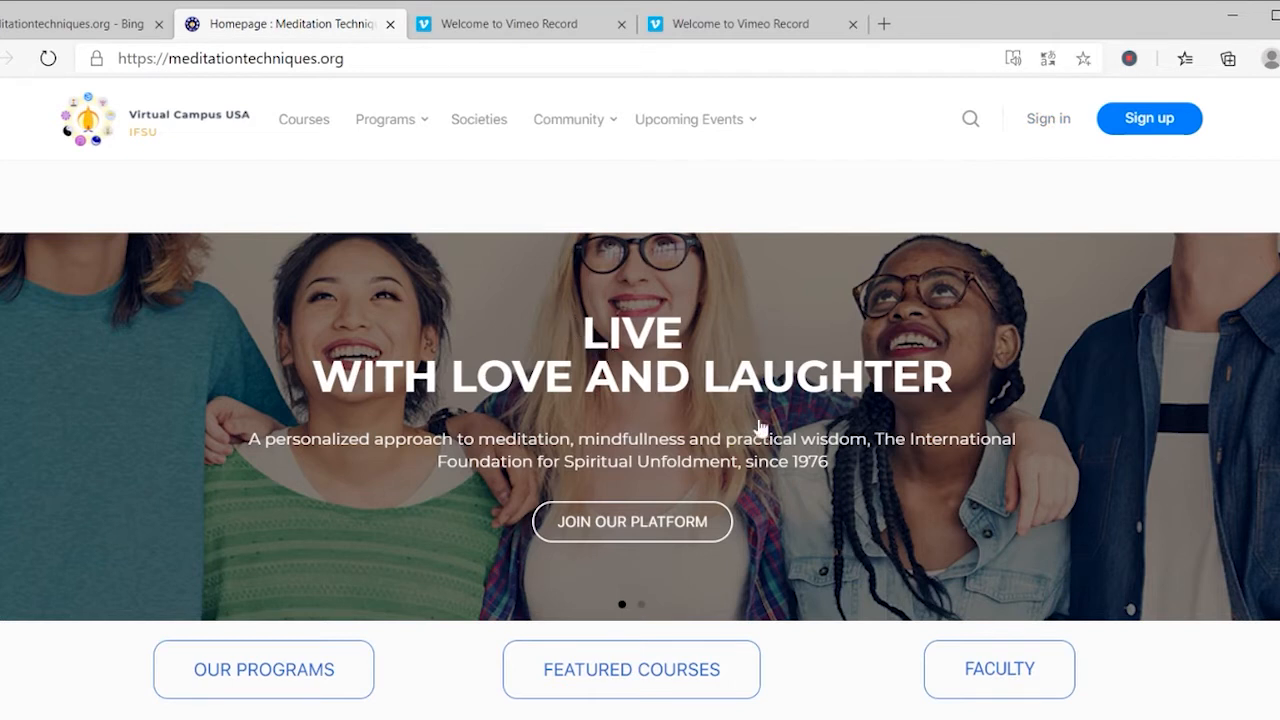
mouse_move(807, 375)
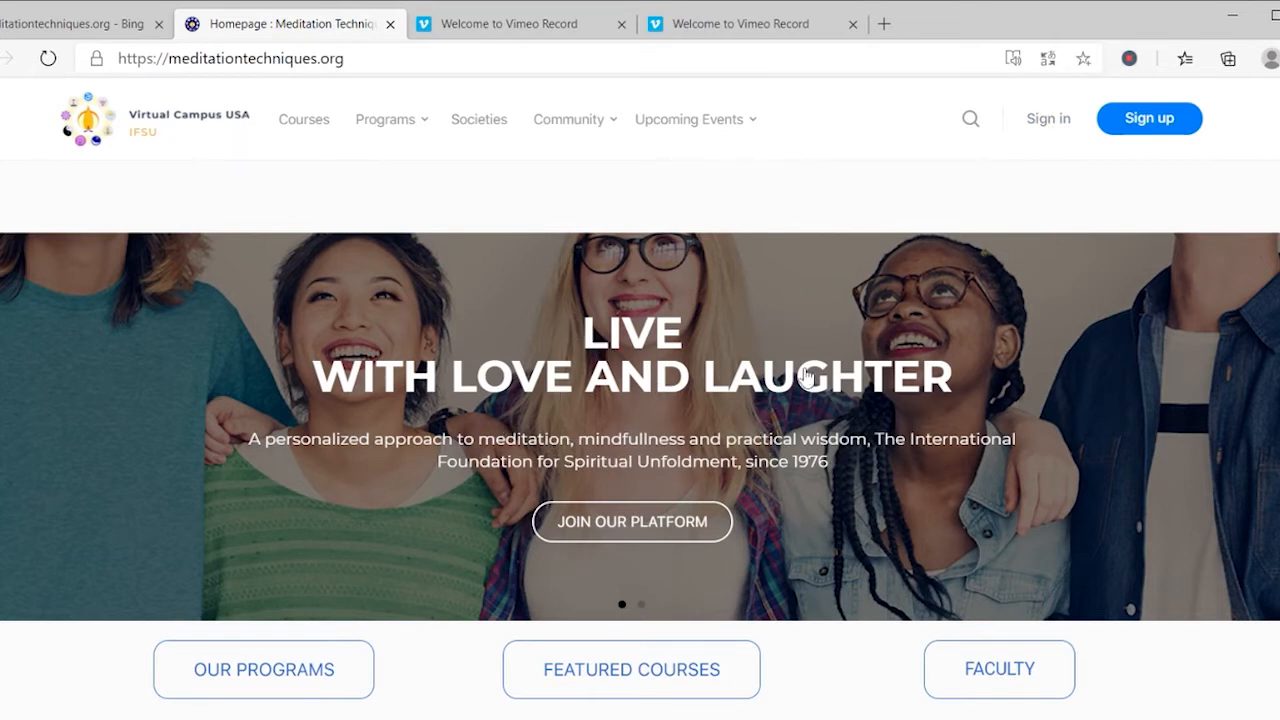
mouse_move(1163, 131)
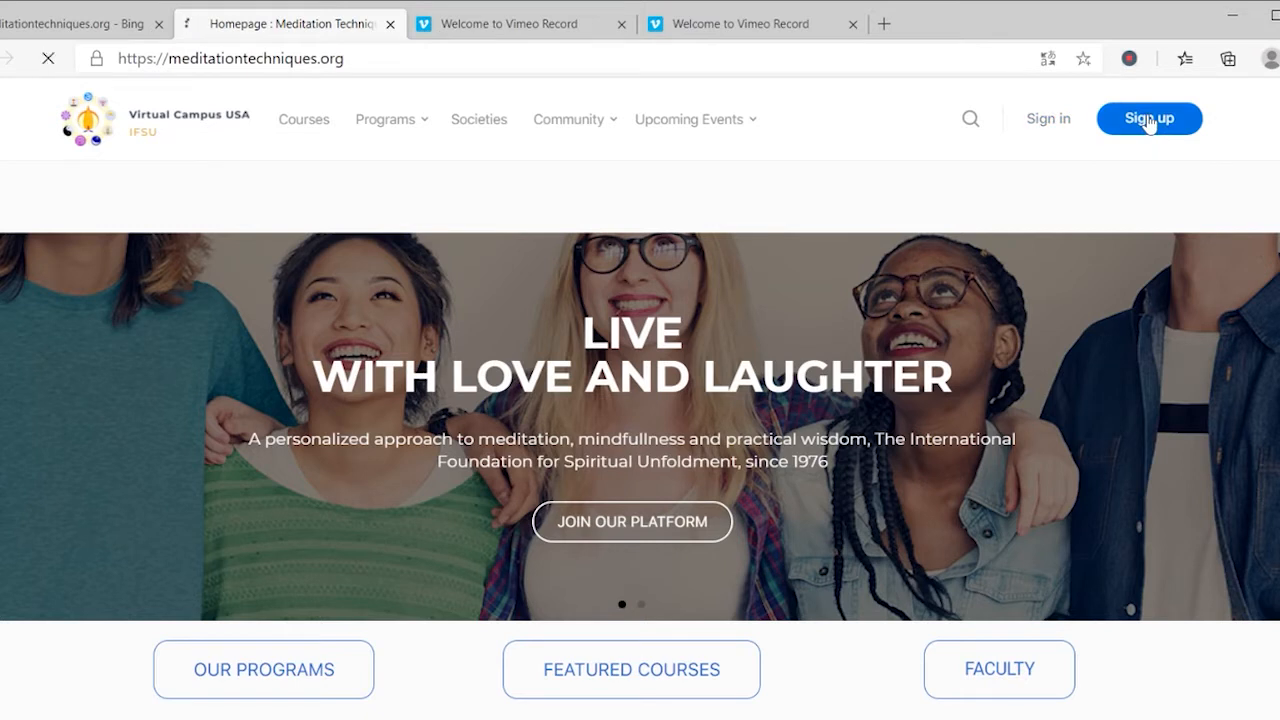
Open the Sign up registration page from the homepage header.
click(1148, 118)
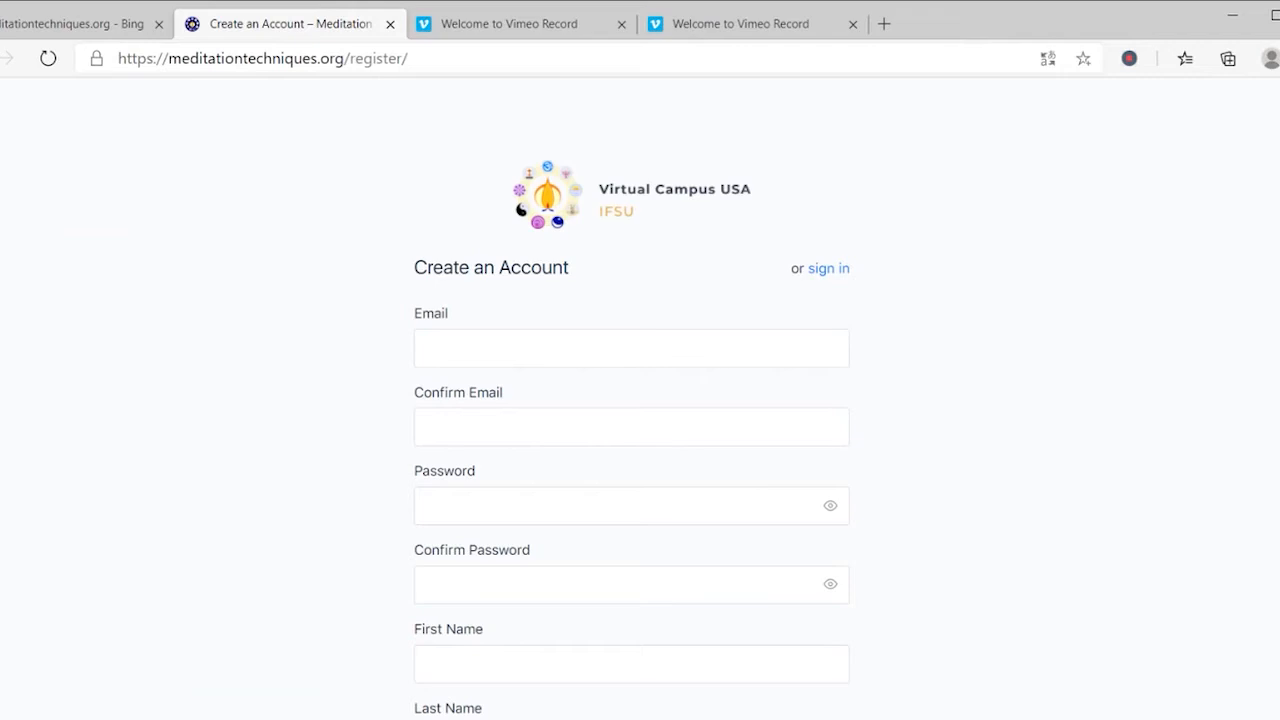
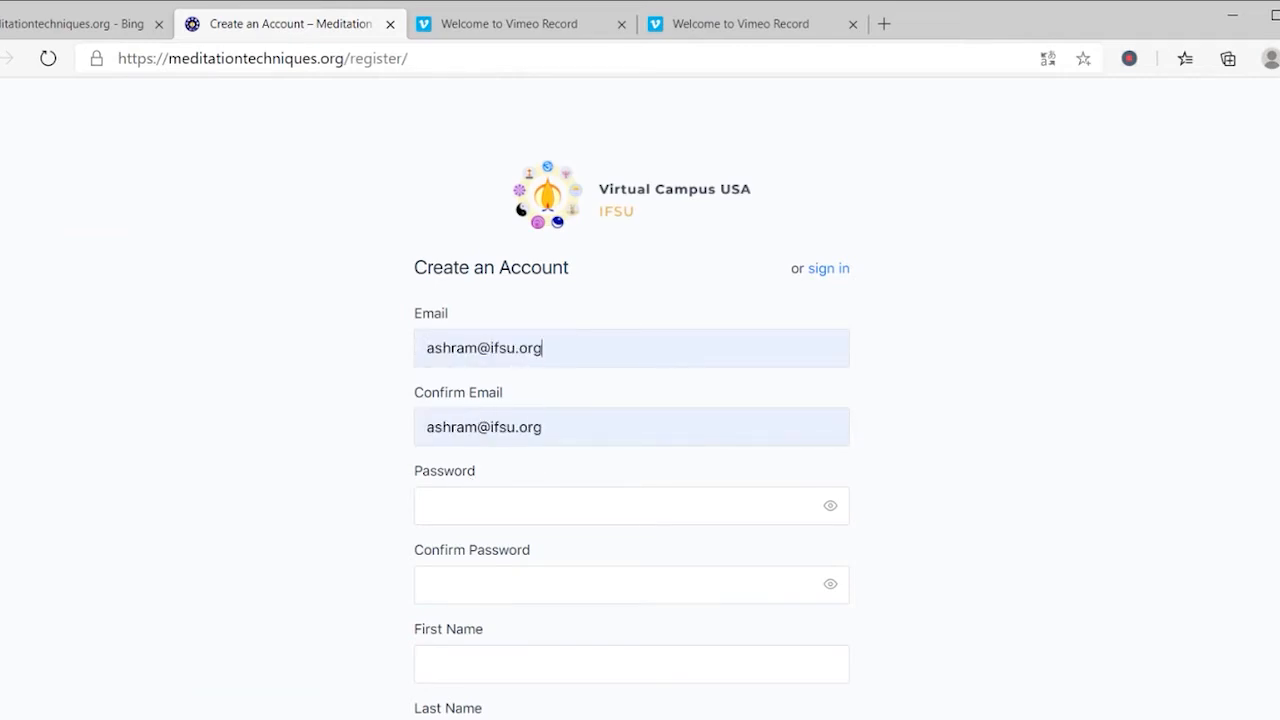
click(630, 505)
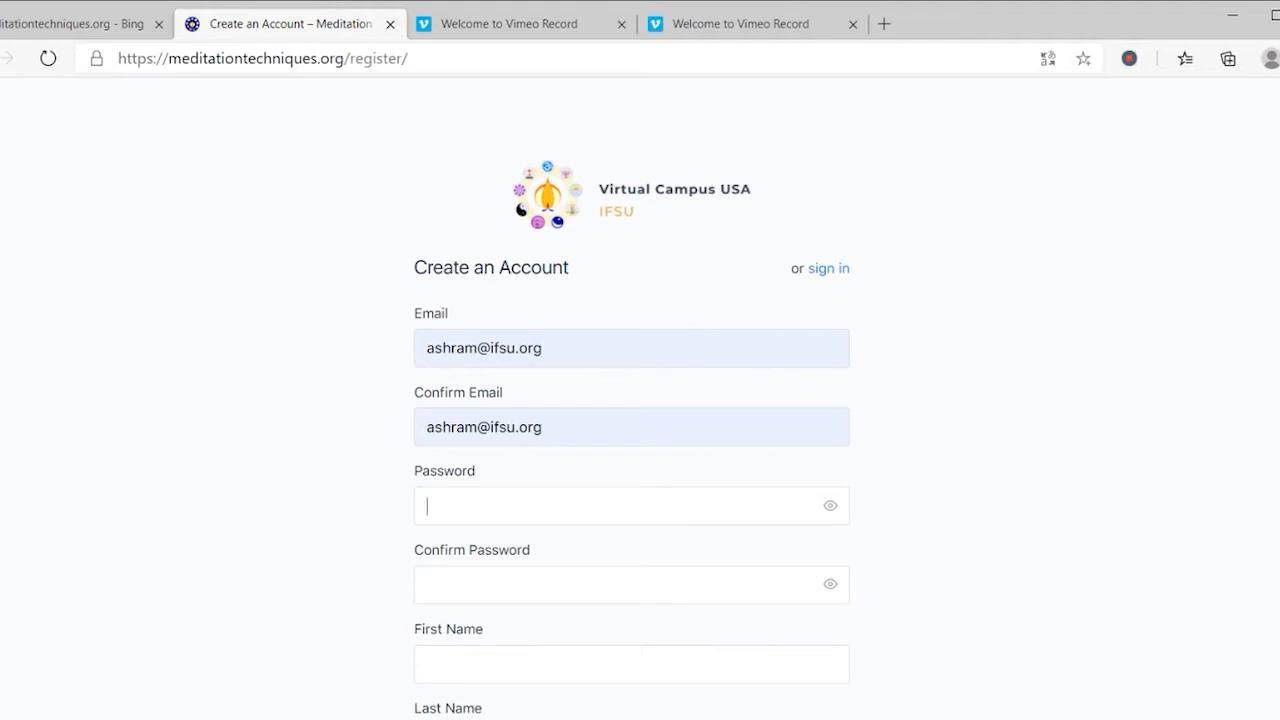
text(•)
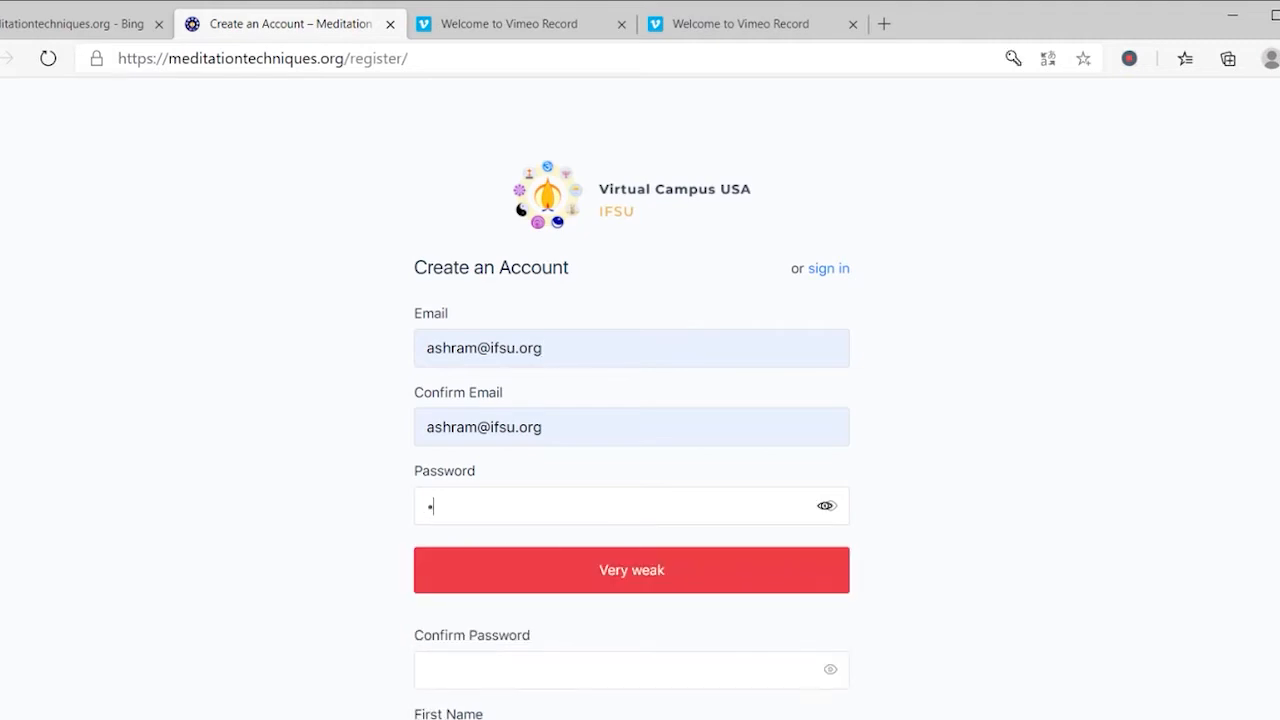
text(••)
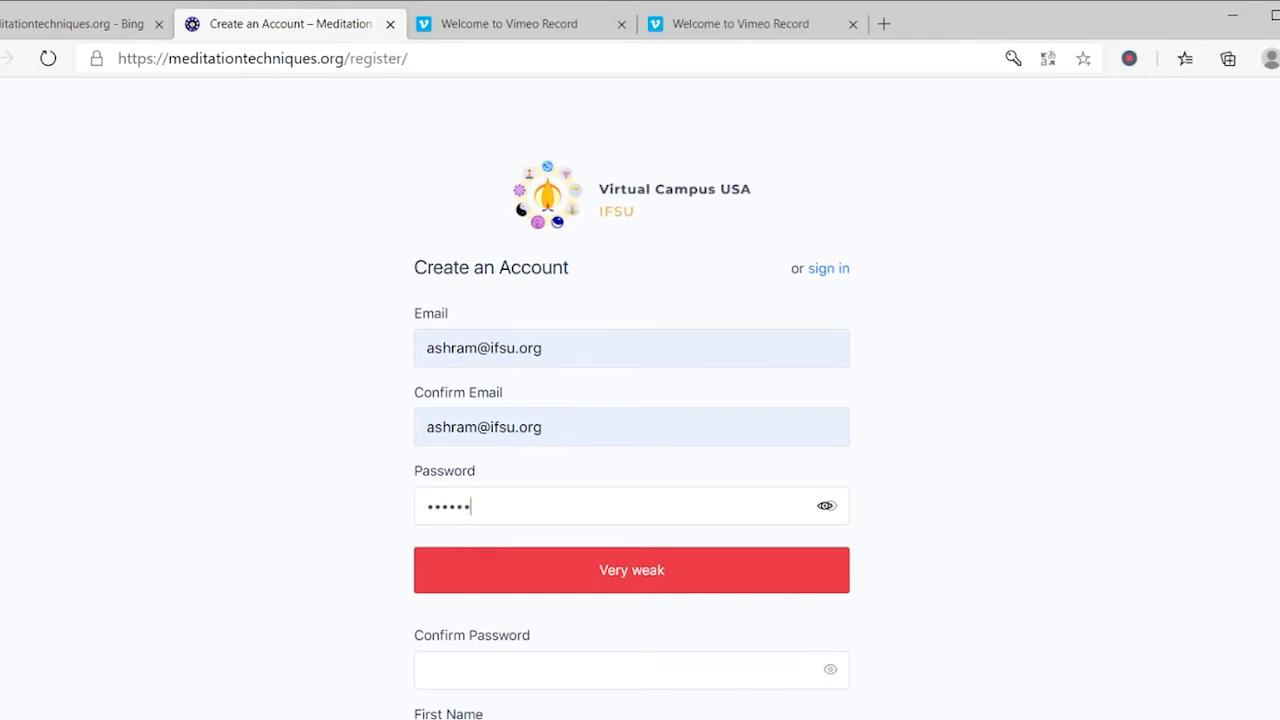
text(a)
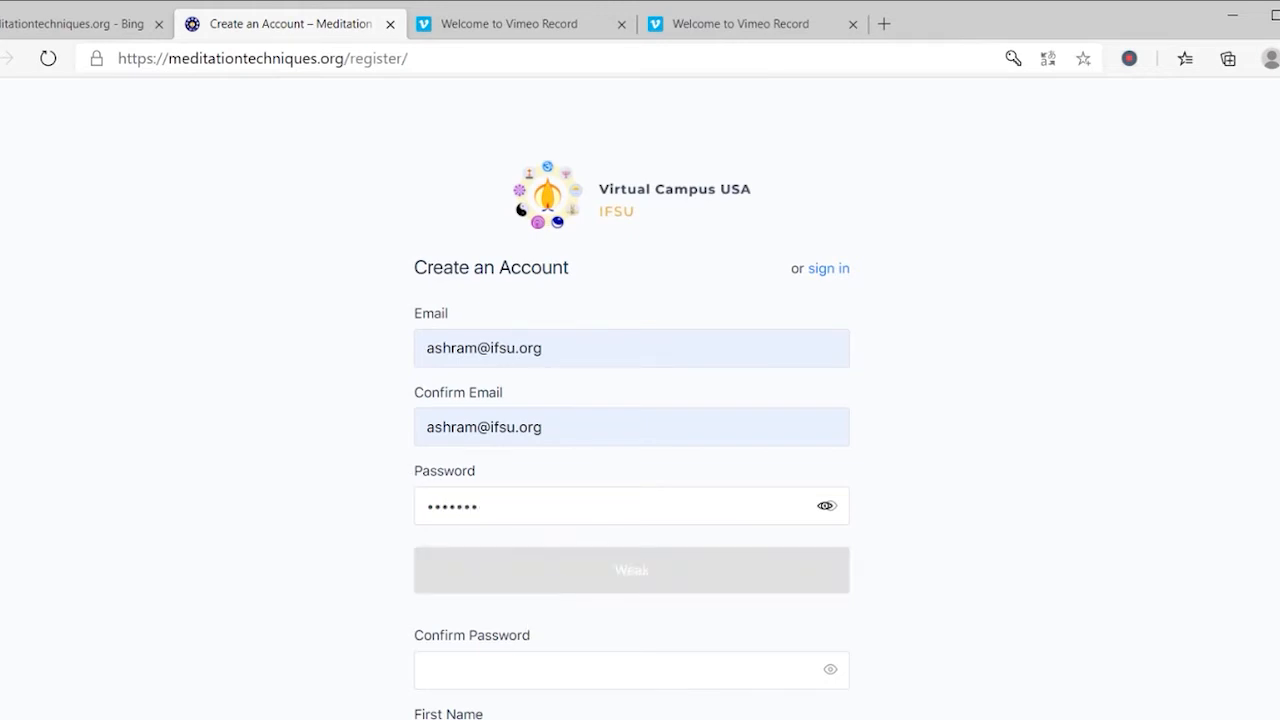
text(••)
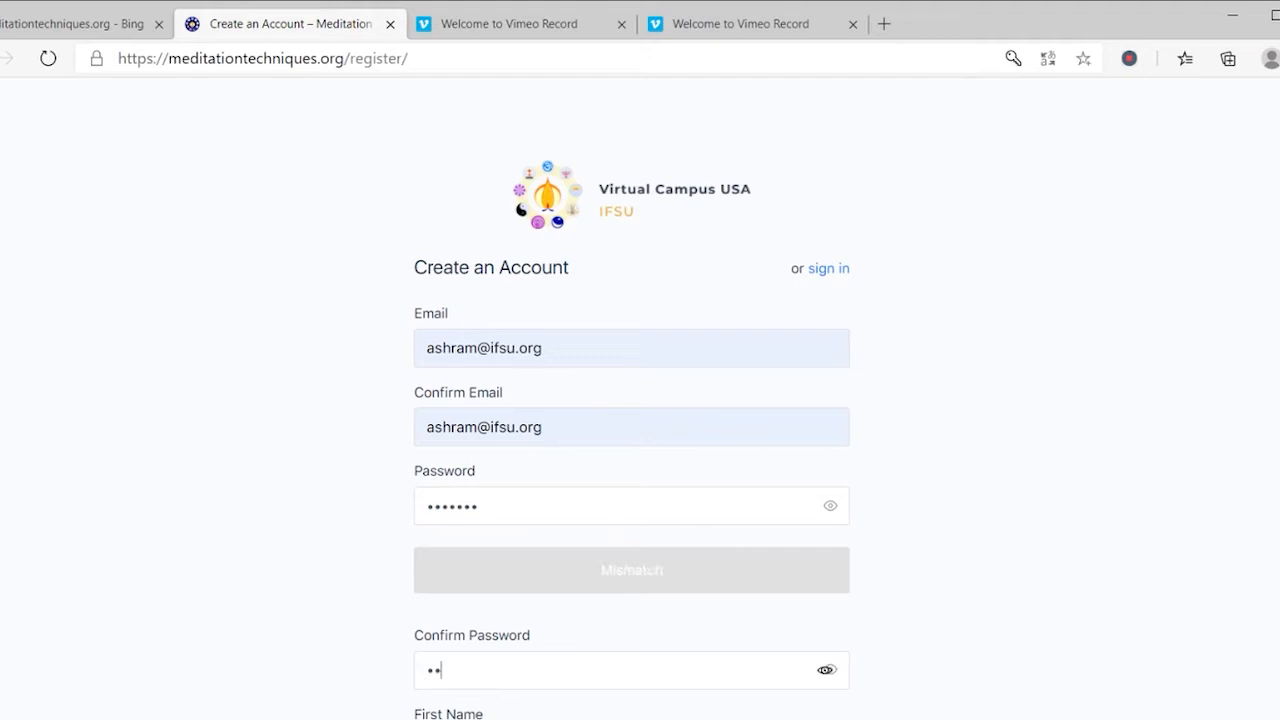
text(•••••)
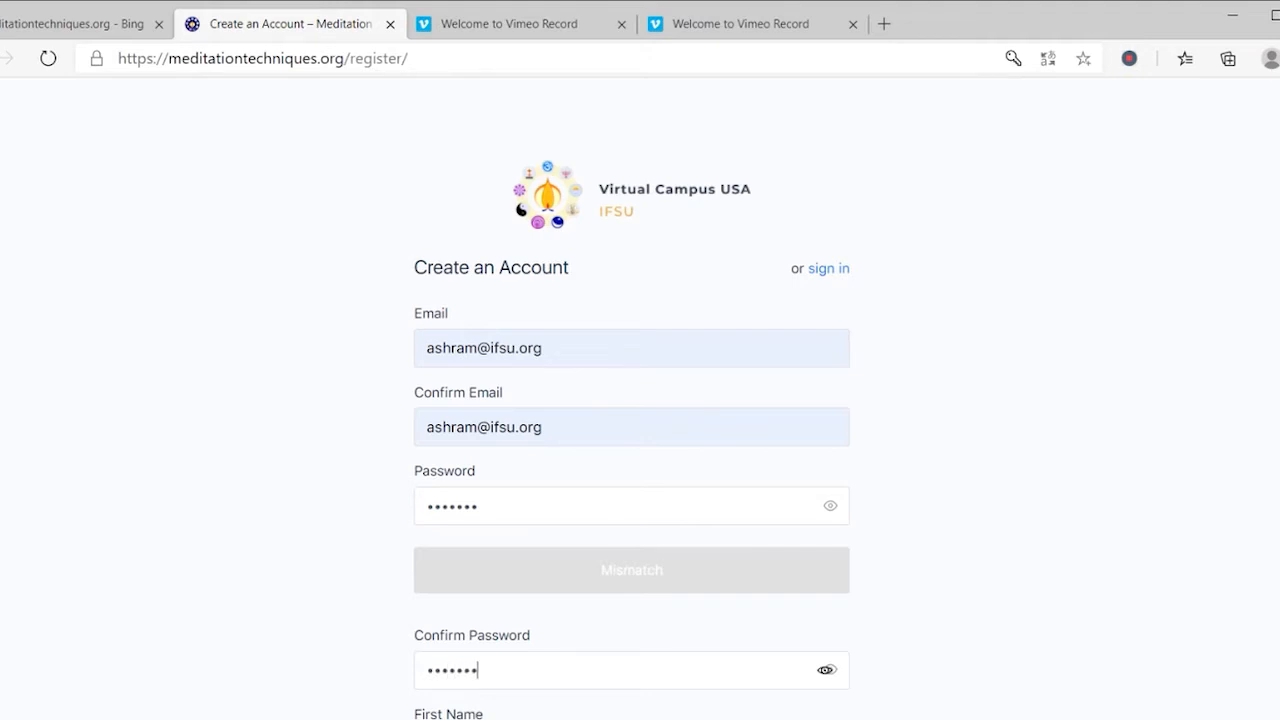
scroll(down, 3)
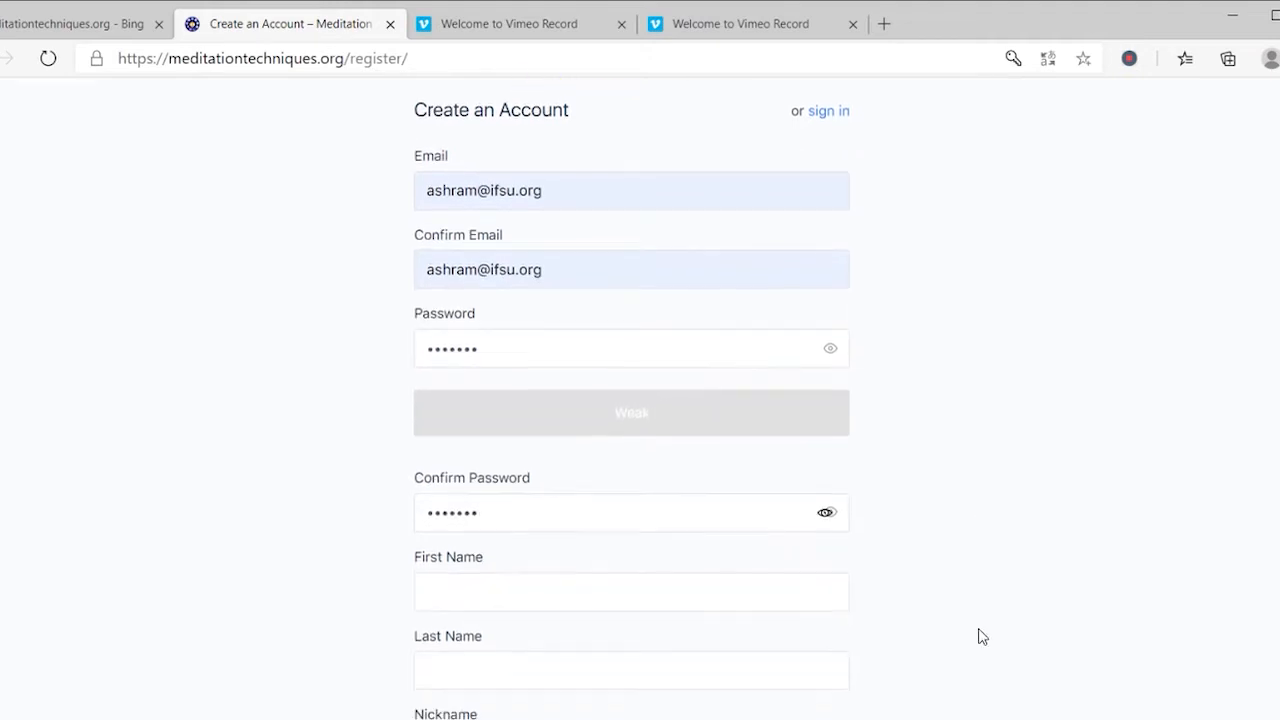
scroll(down, 3)
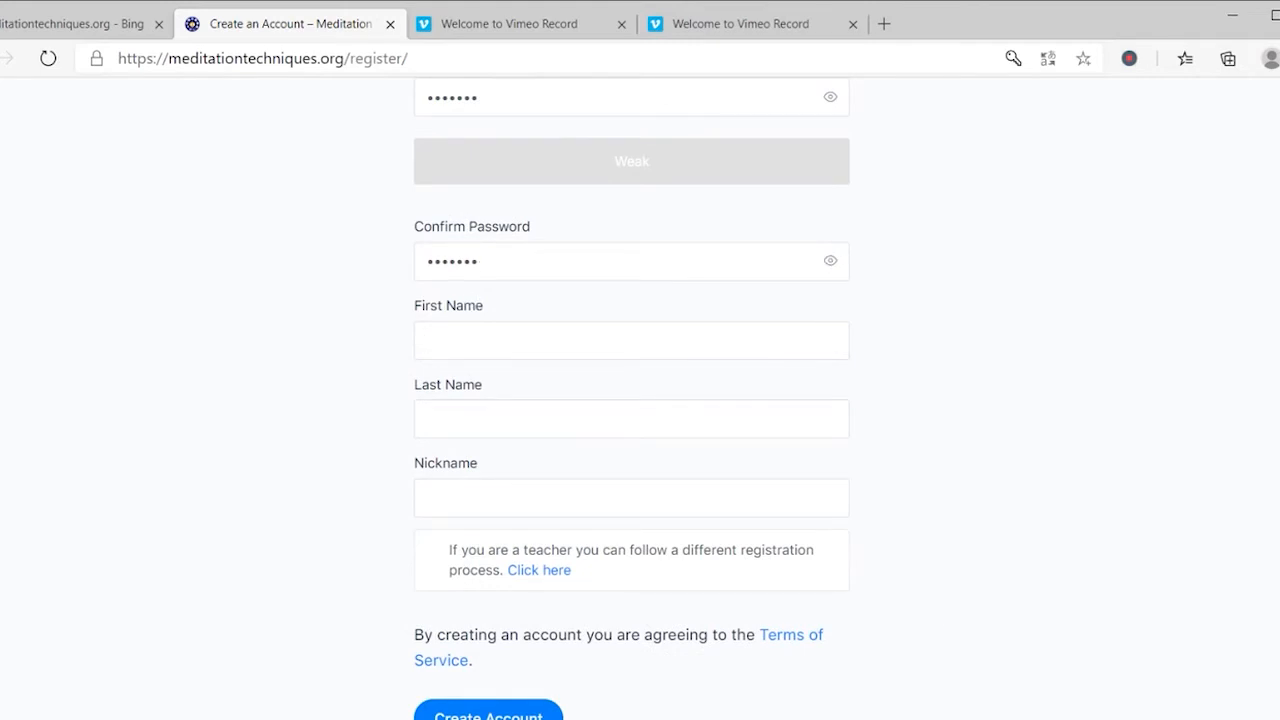
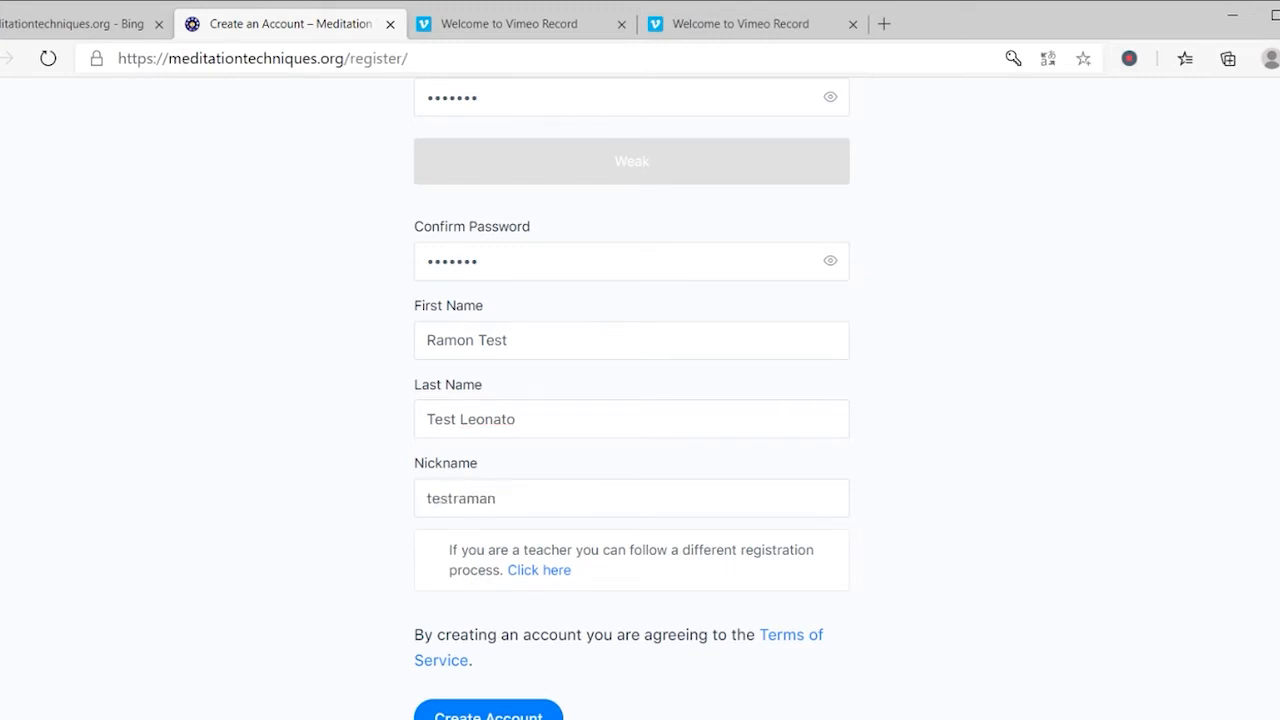
scroll(down, 3)
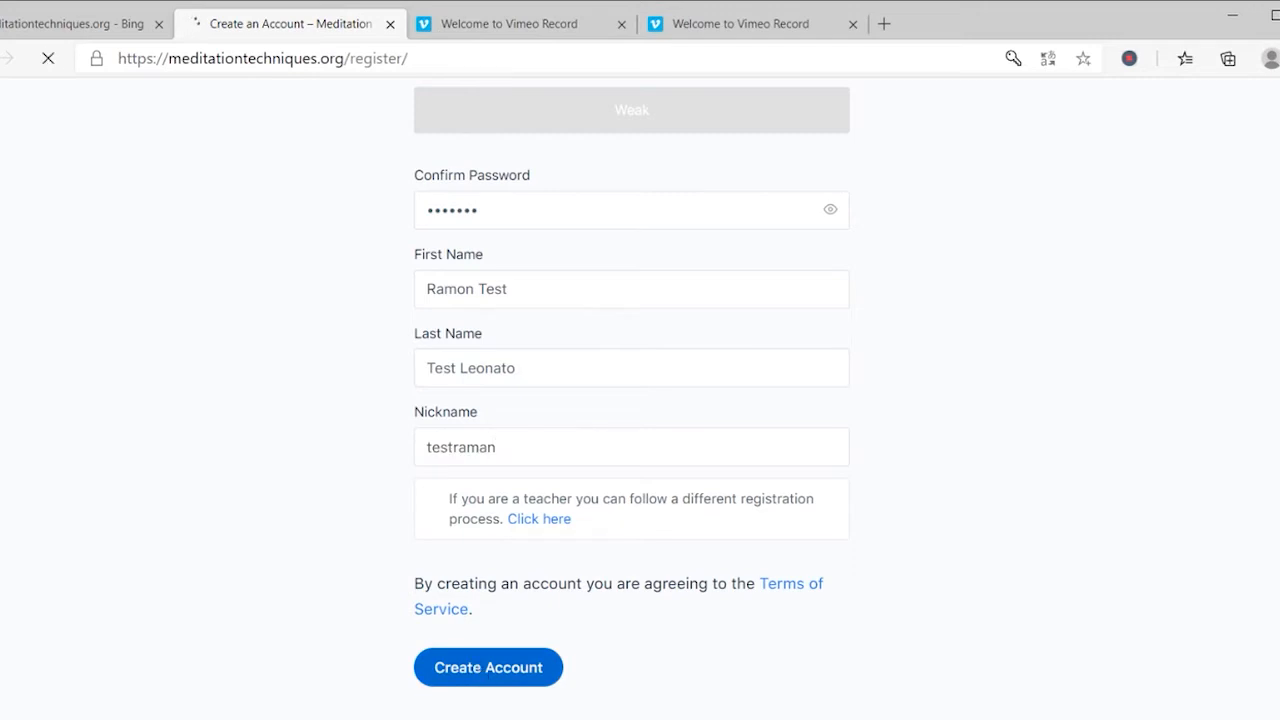
click(488, 667)
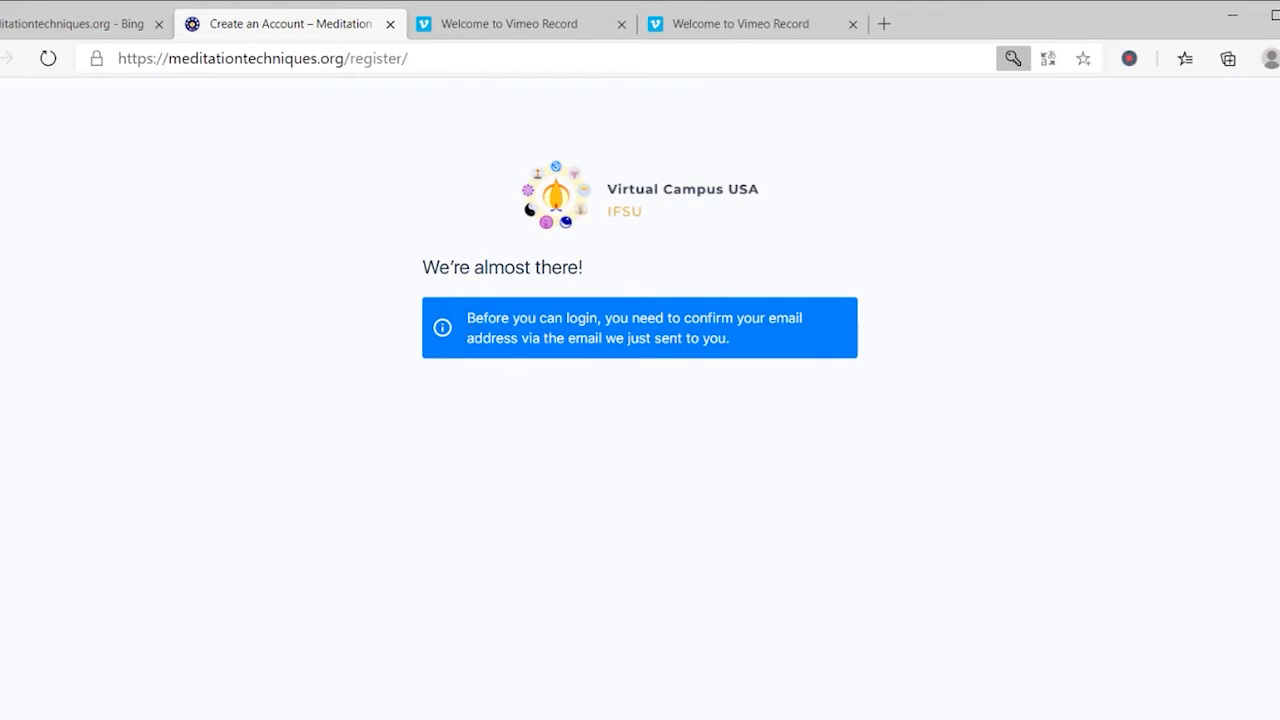
mouse_move(775, 357)
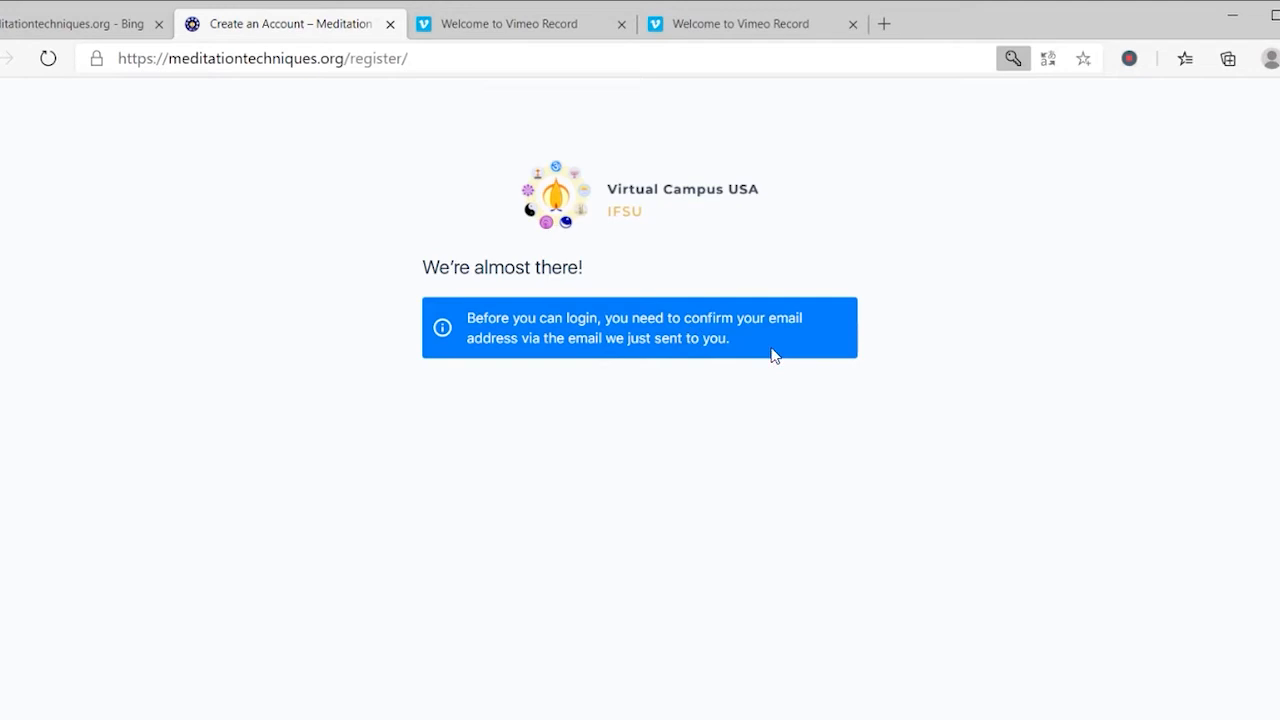
mouse_move(770, 214)
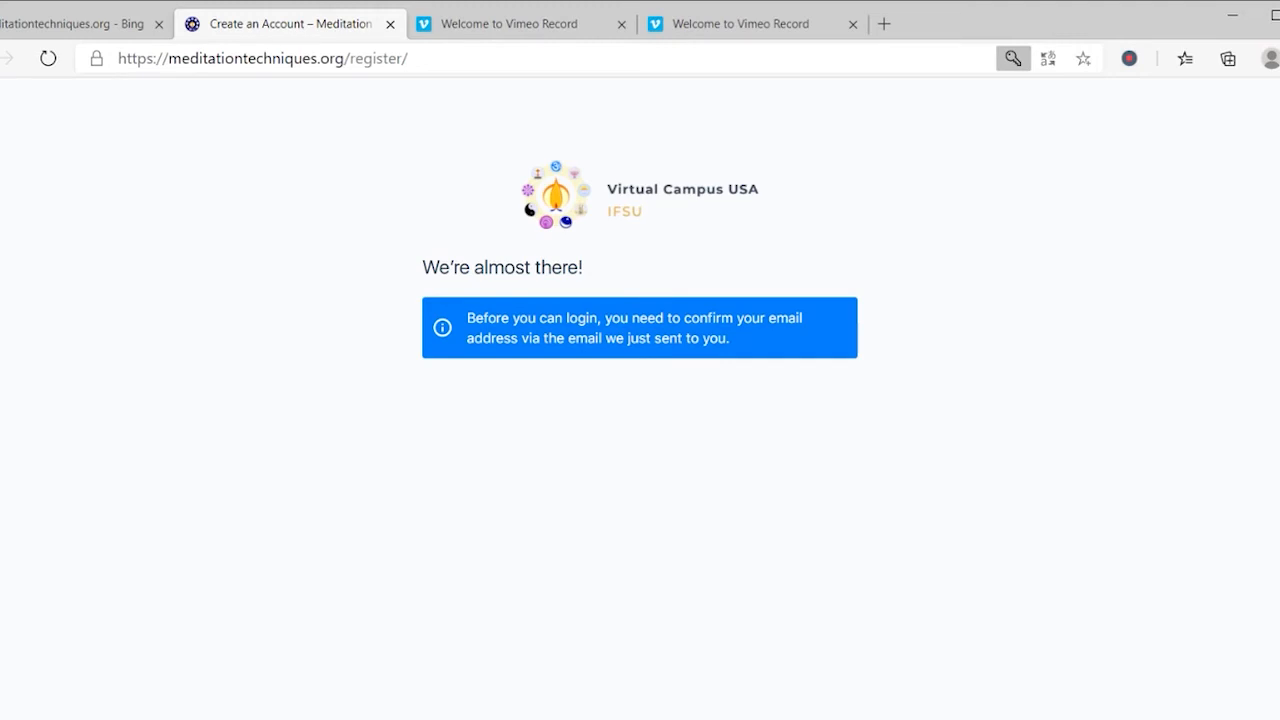
mouse_move(798, 231)
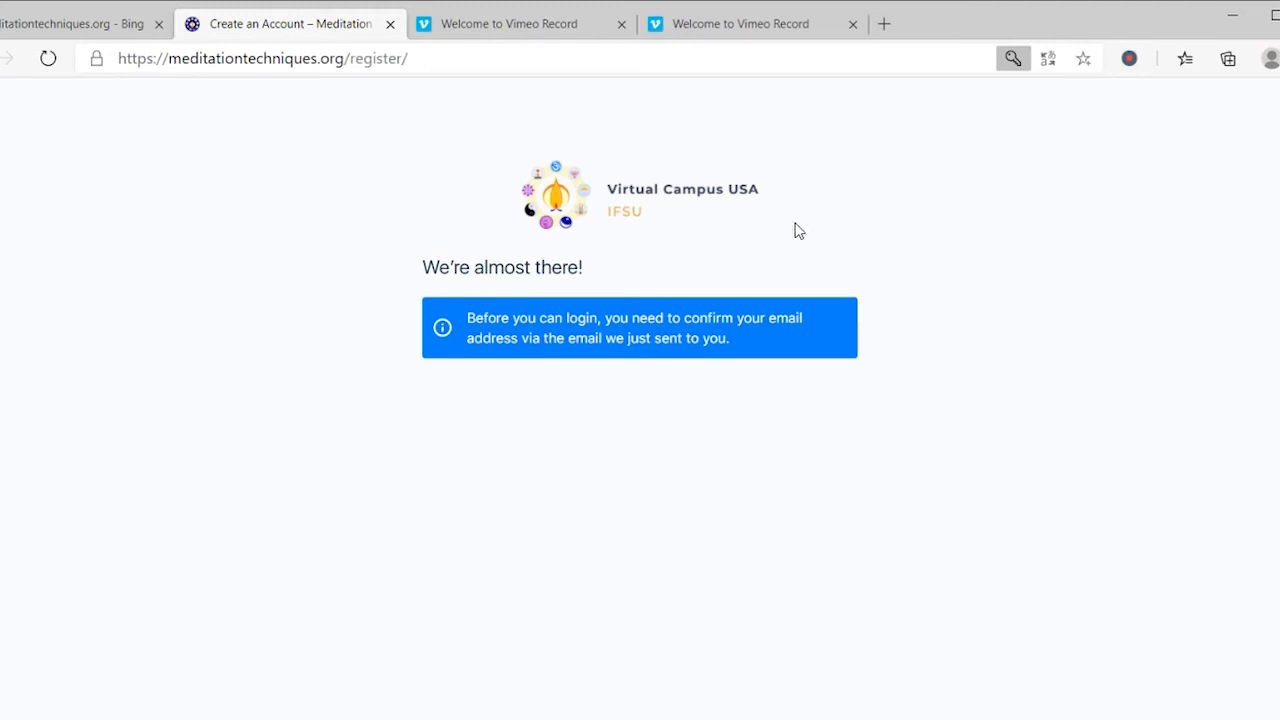
mouse_move(796, 221)
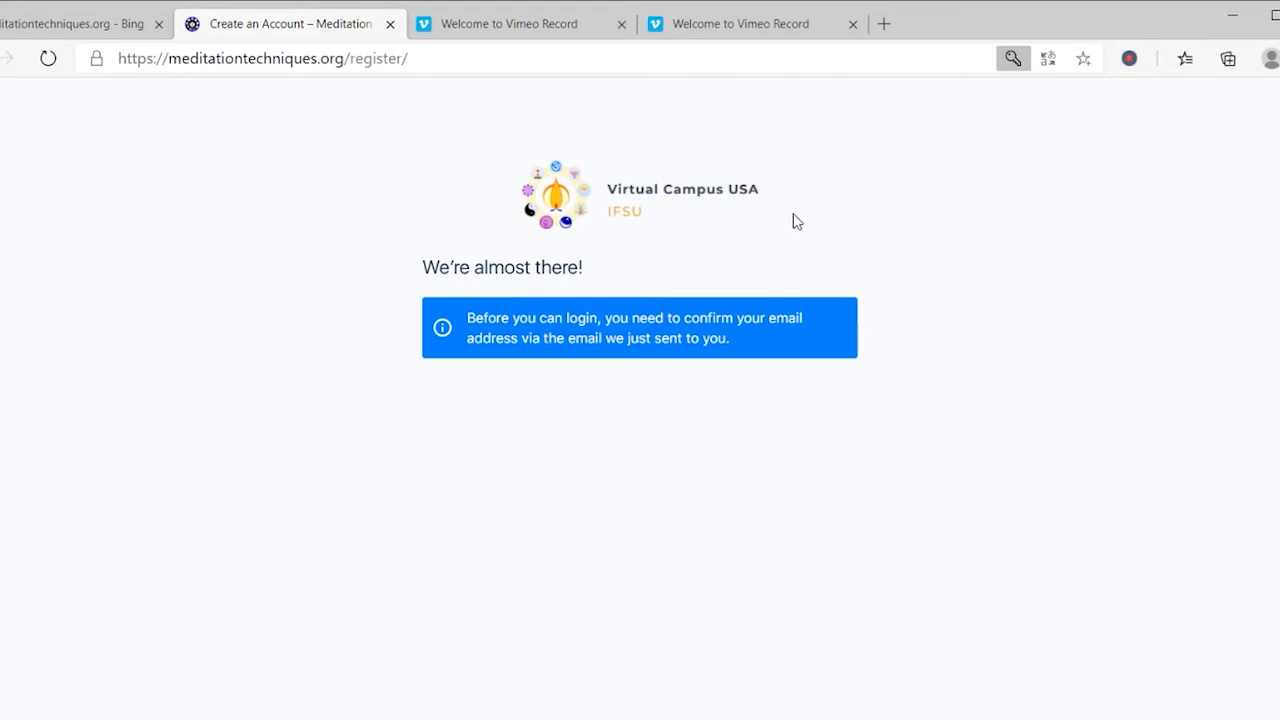
mouse_move(799, 249)
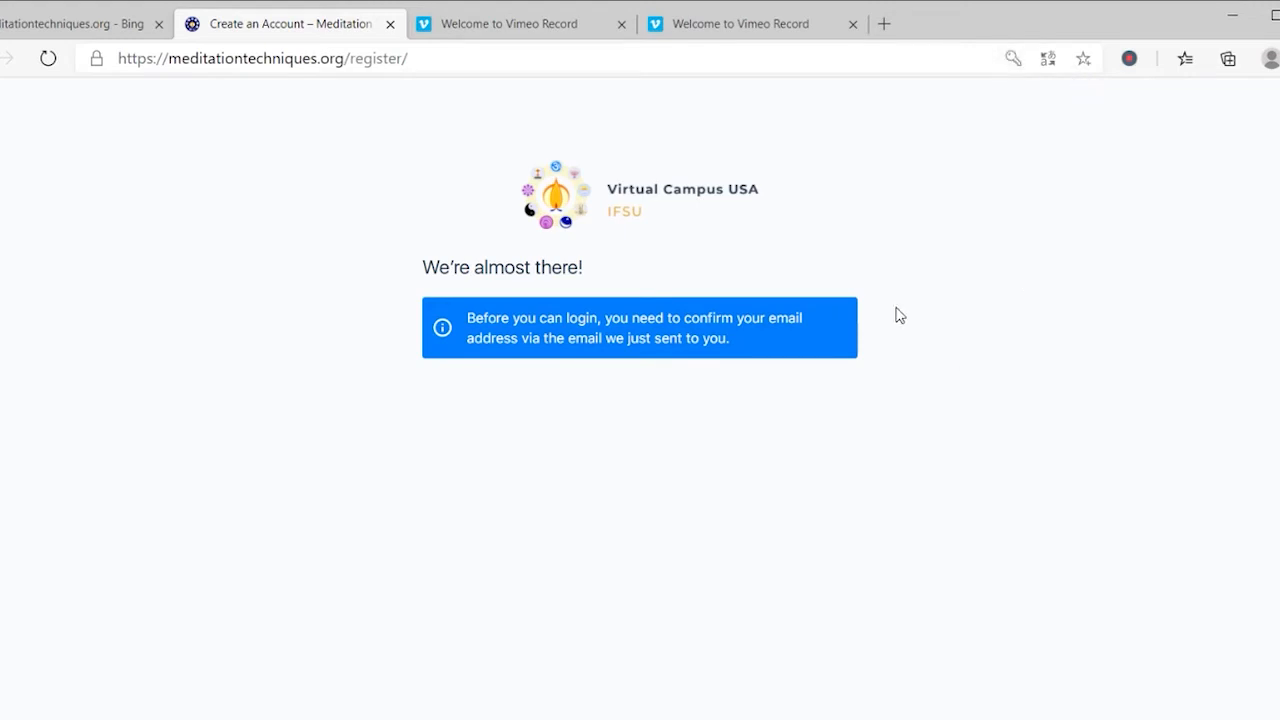
mouse_move(484, 334)
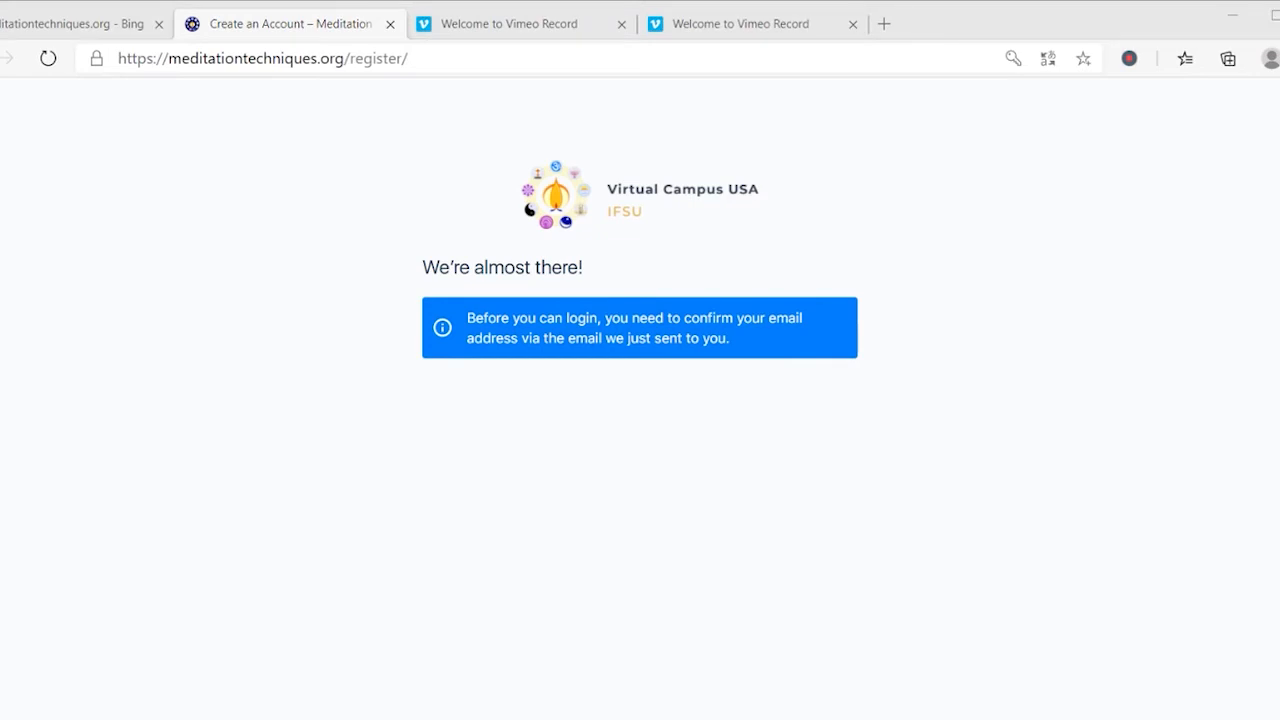
click(884, 23)
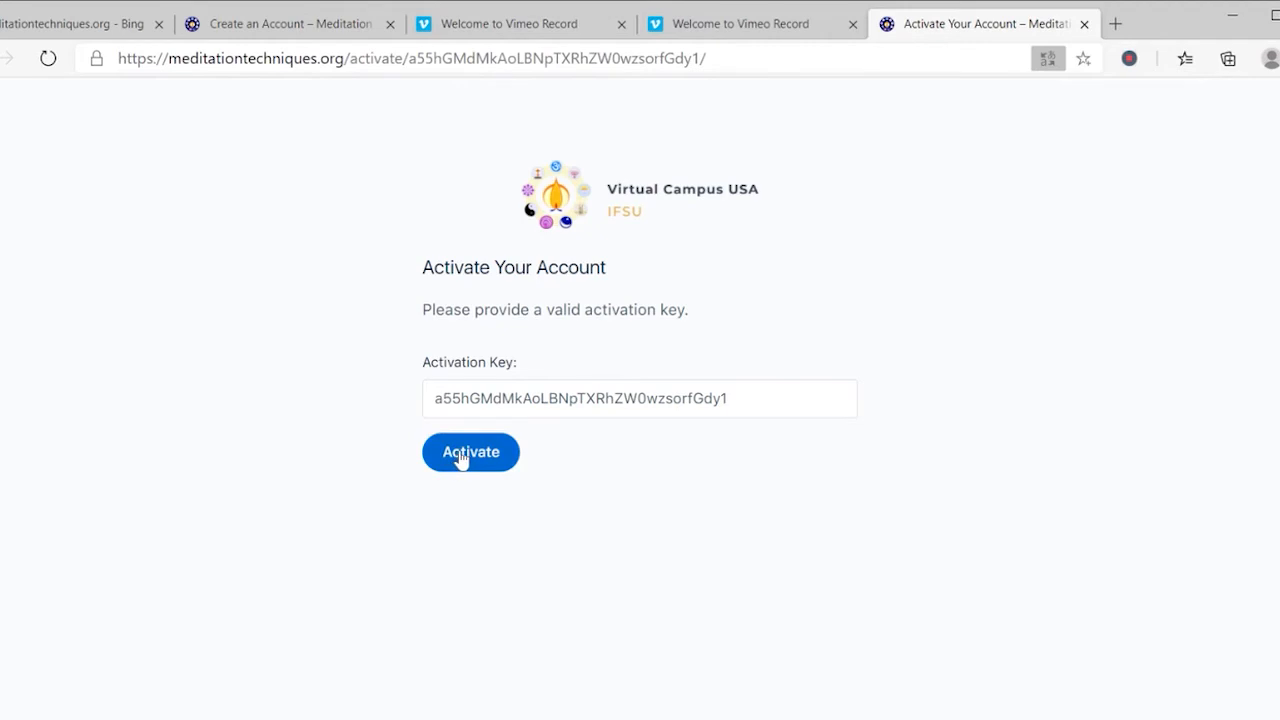
Submit the emailed activation key to activate the account.
click(470, 452)
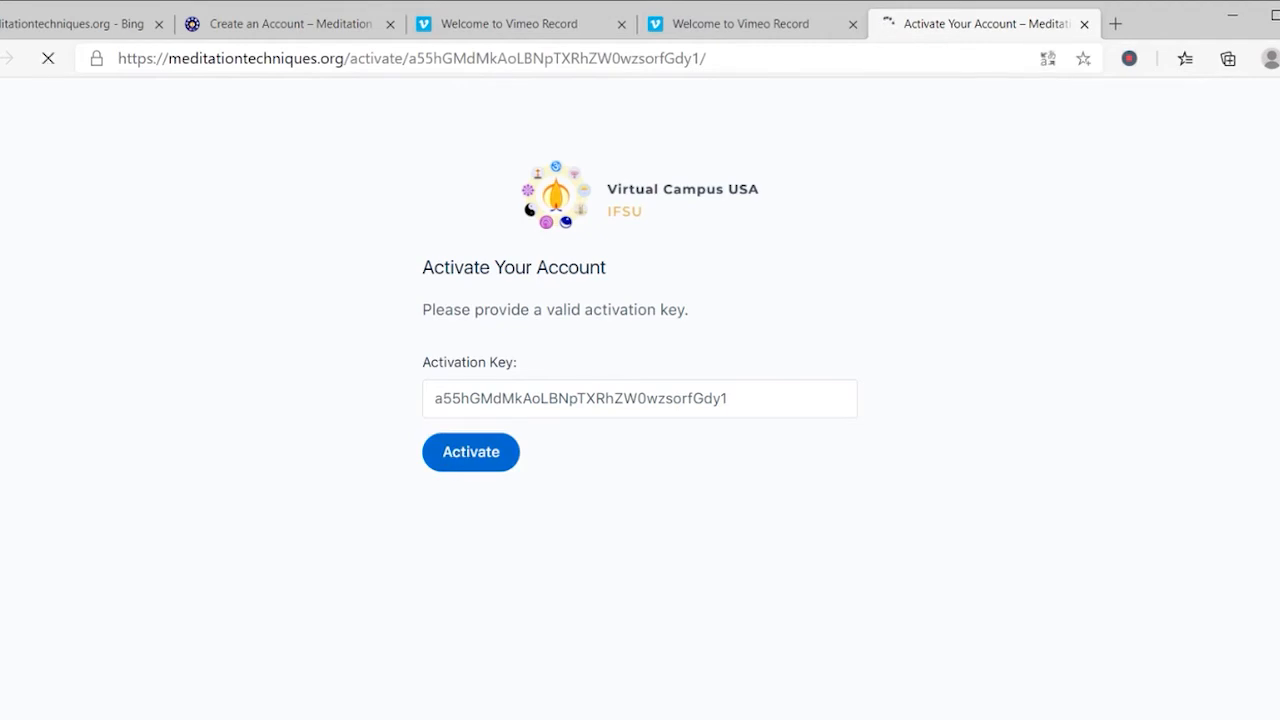
click(470, 451)
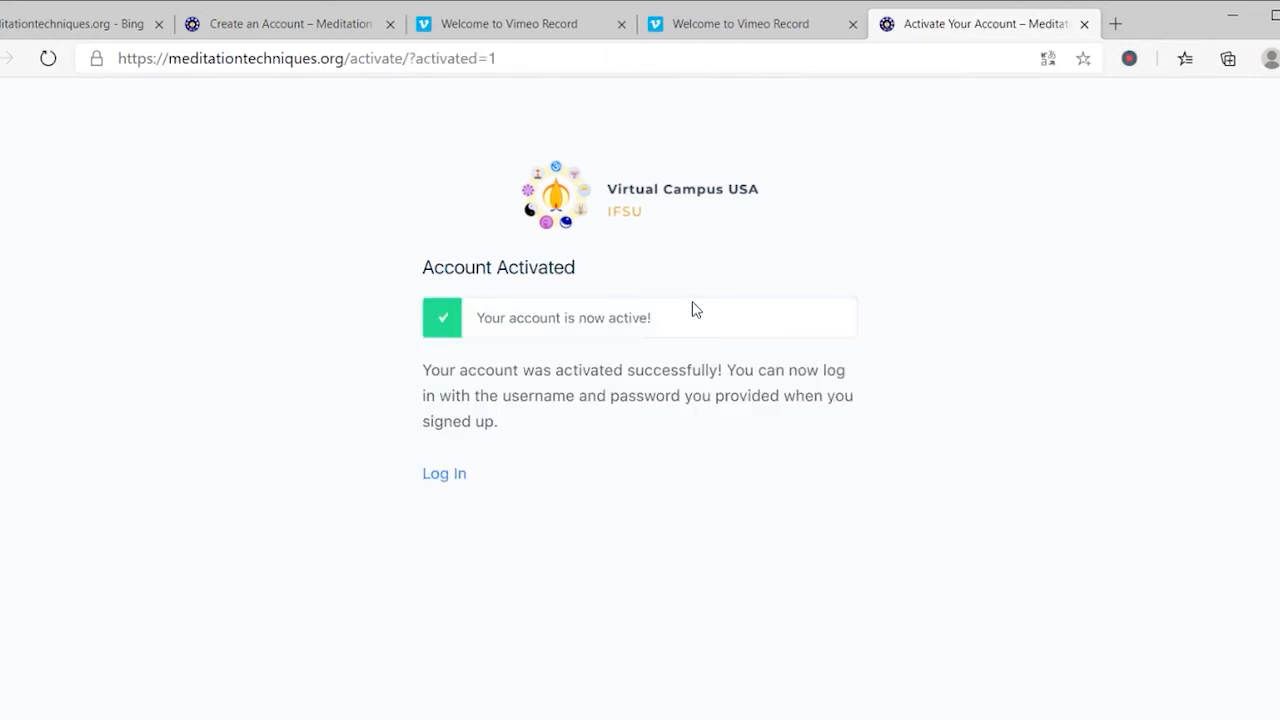
mouse_move(441, 481)
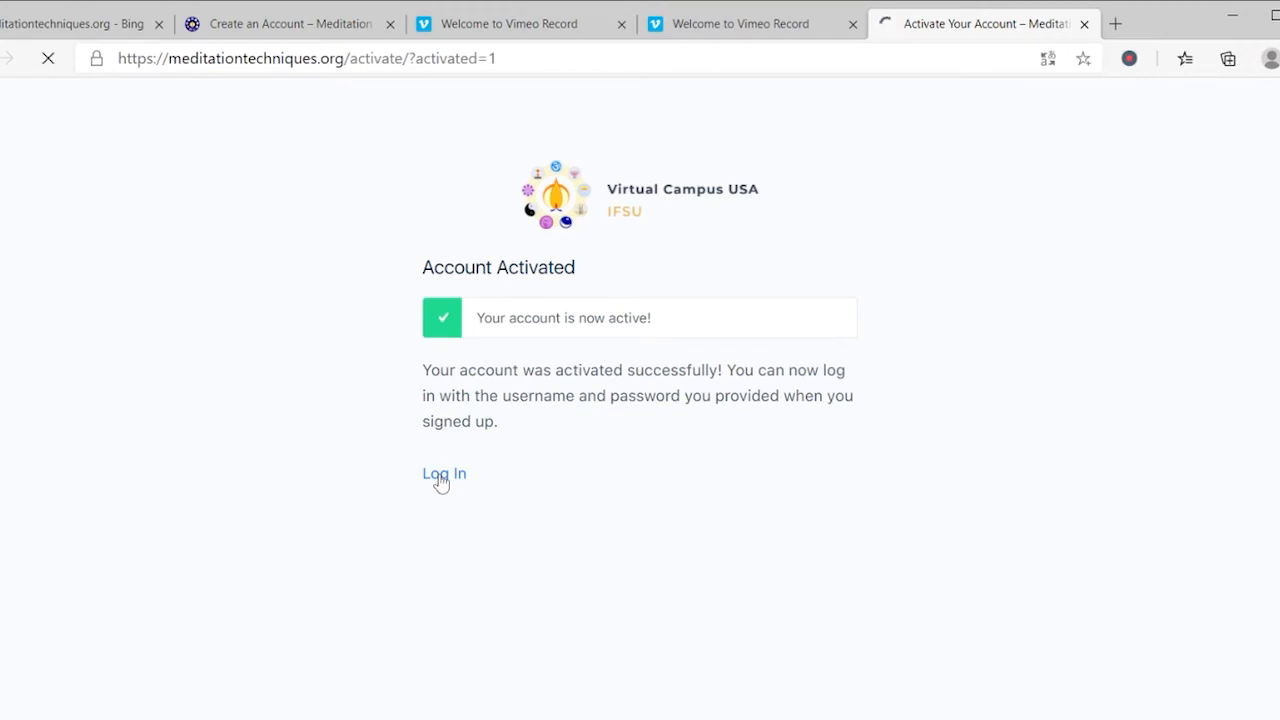
click(443, 473)
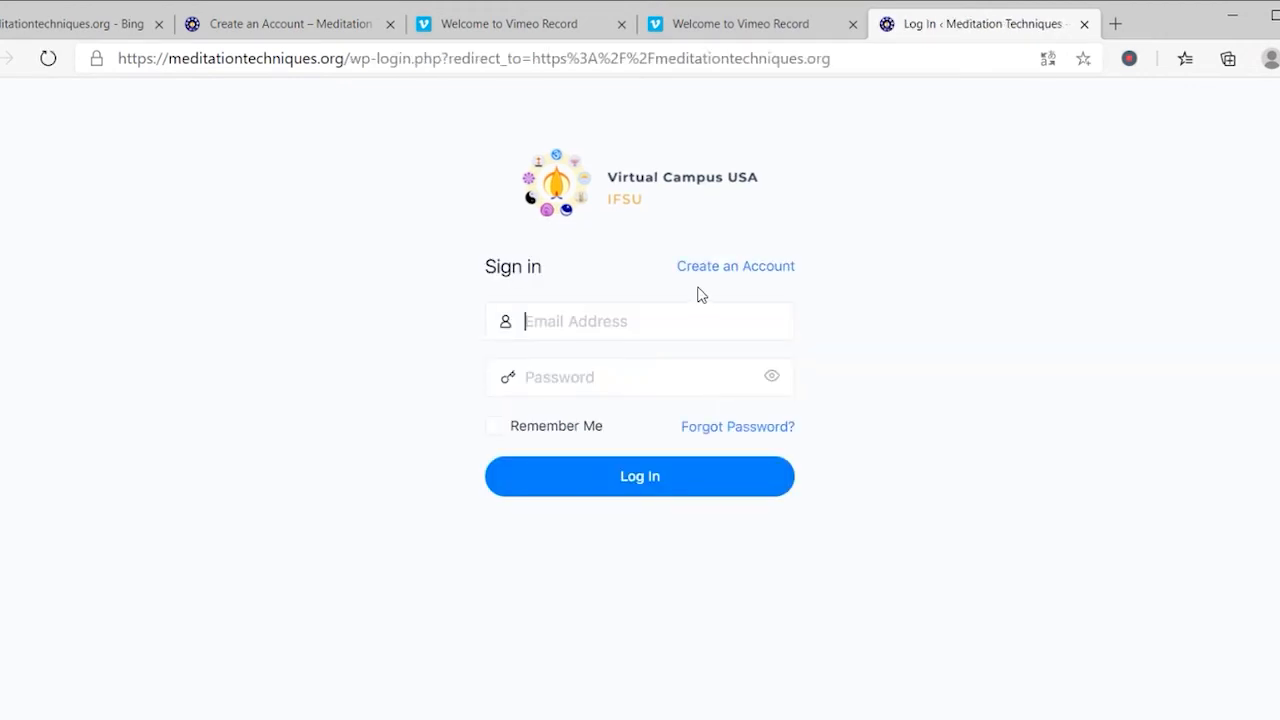
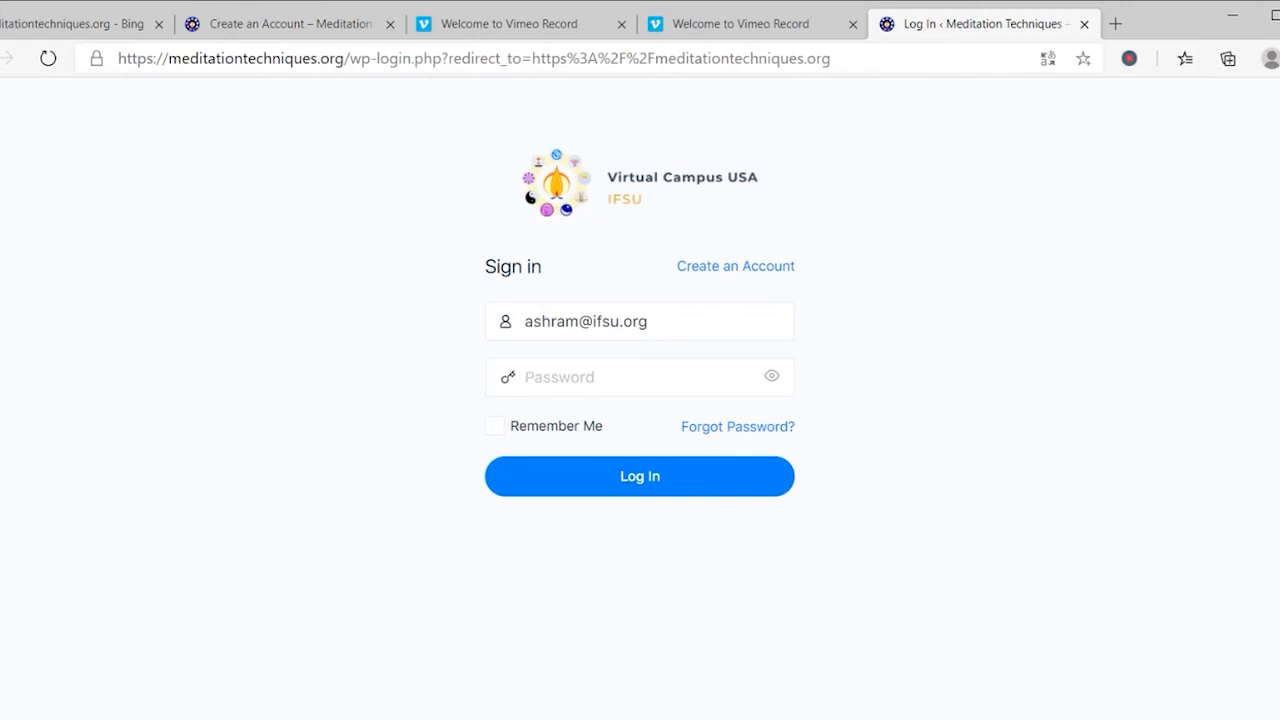
mouse_move(935, 298)
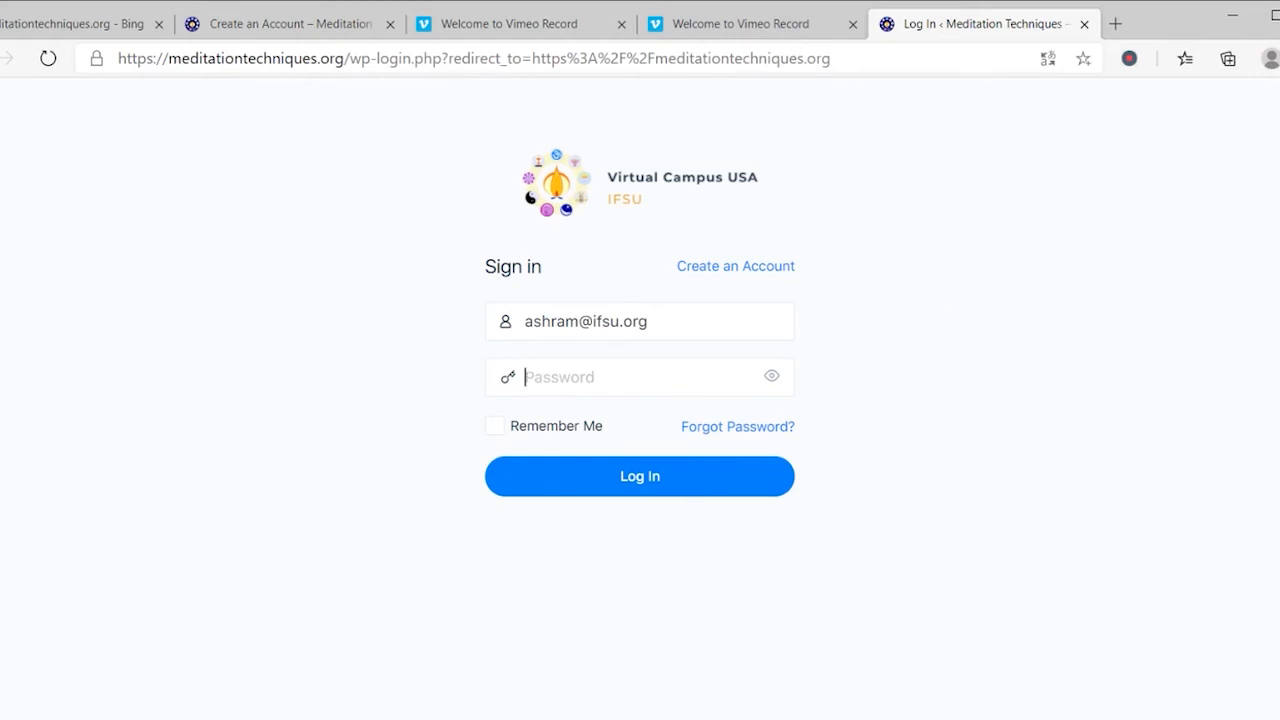
text(•••)
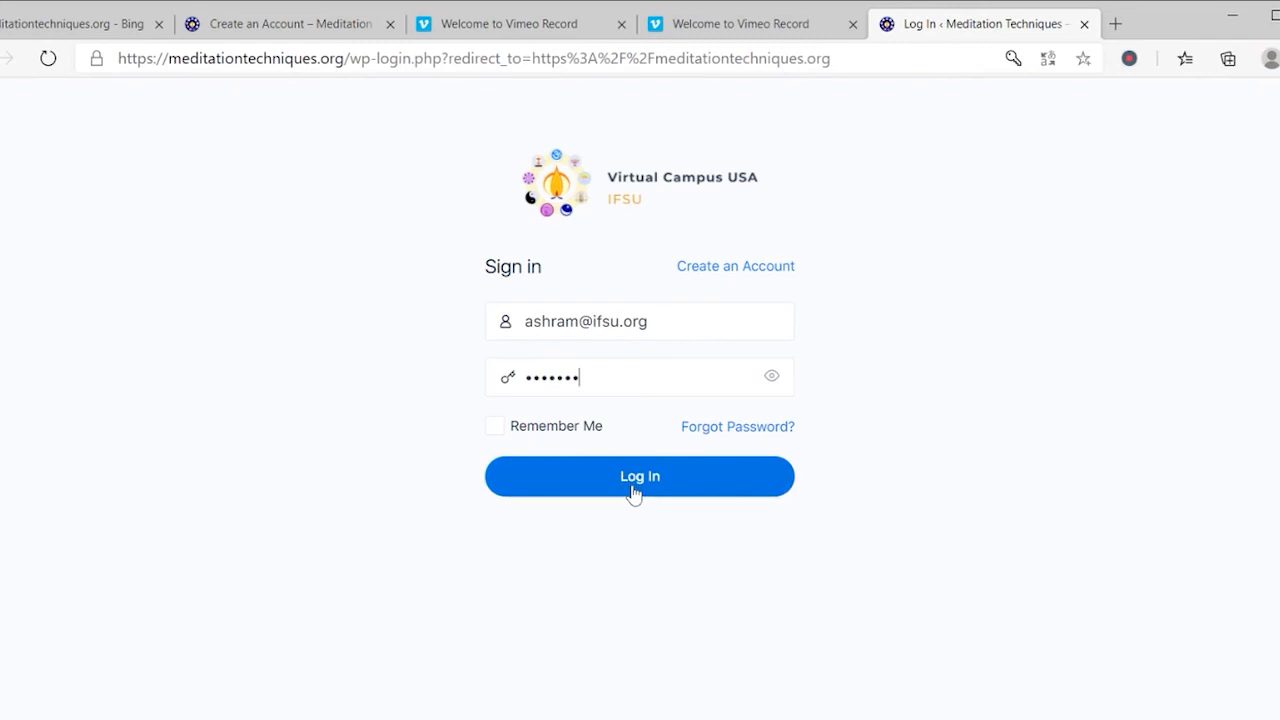
click(639, 476)
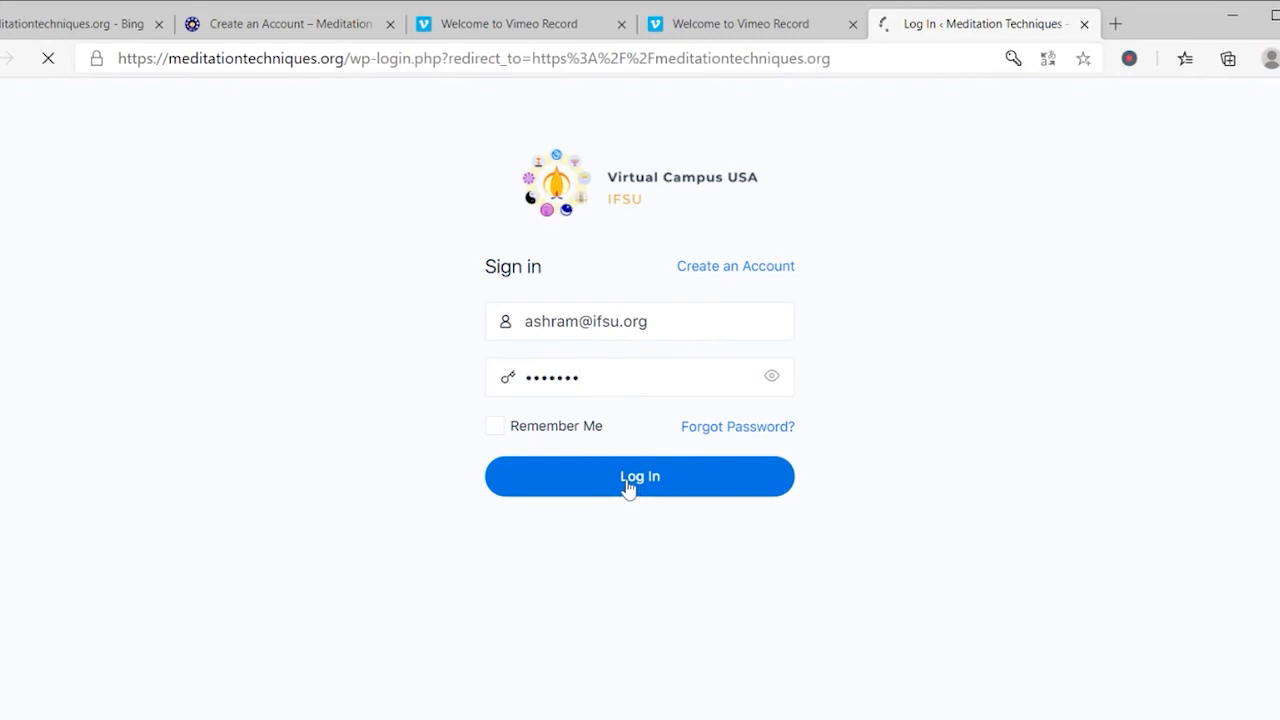
click(639, 476)
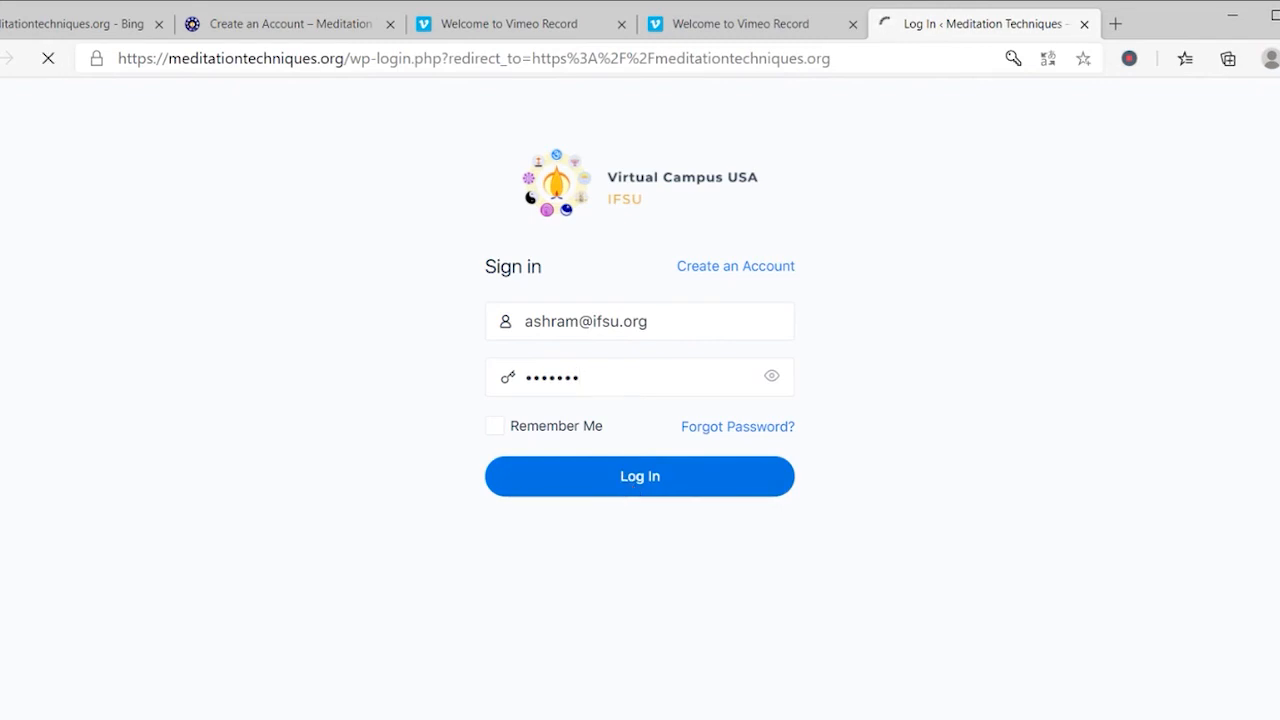
Confirm the homepage loads with the new account signed in.
click(639, 476)
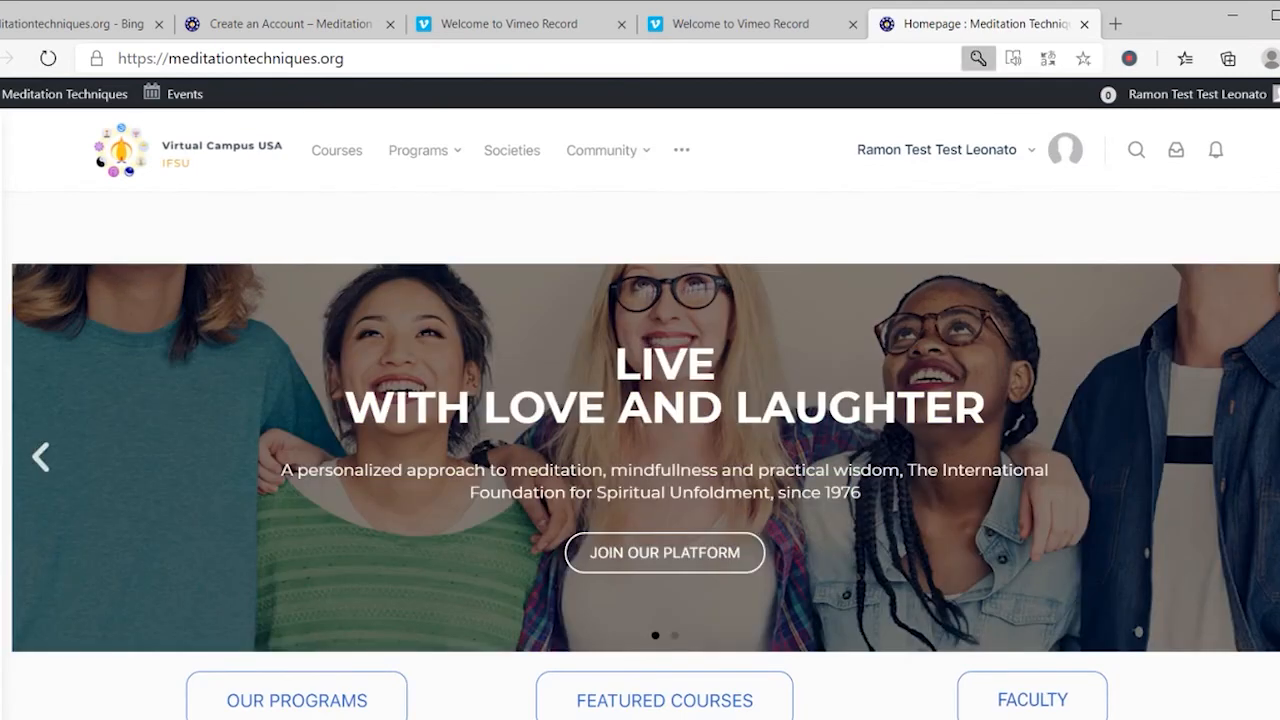
mouse_move(795, 195)
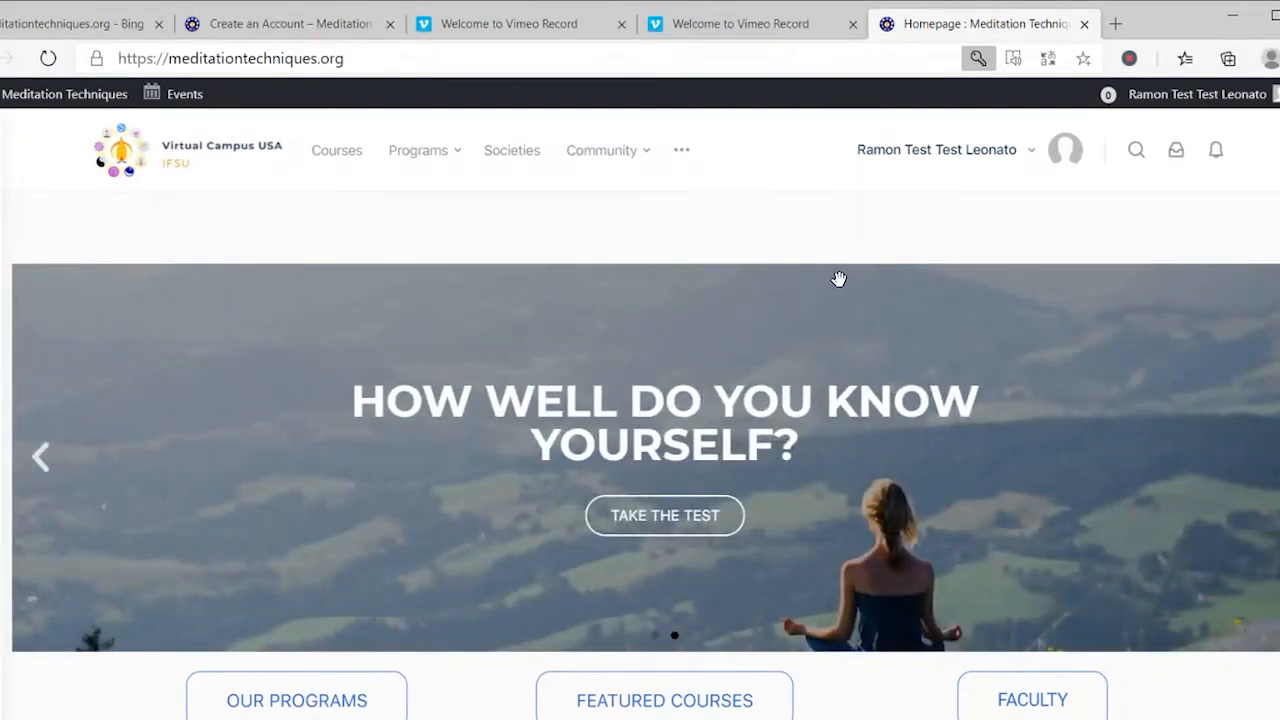
mouse_move(853, 283)
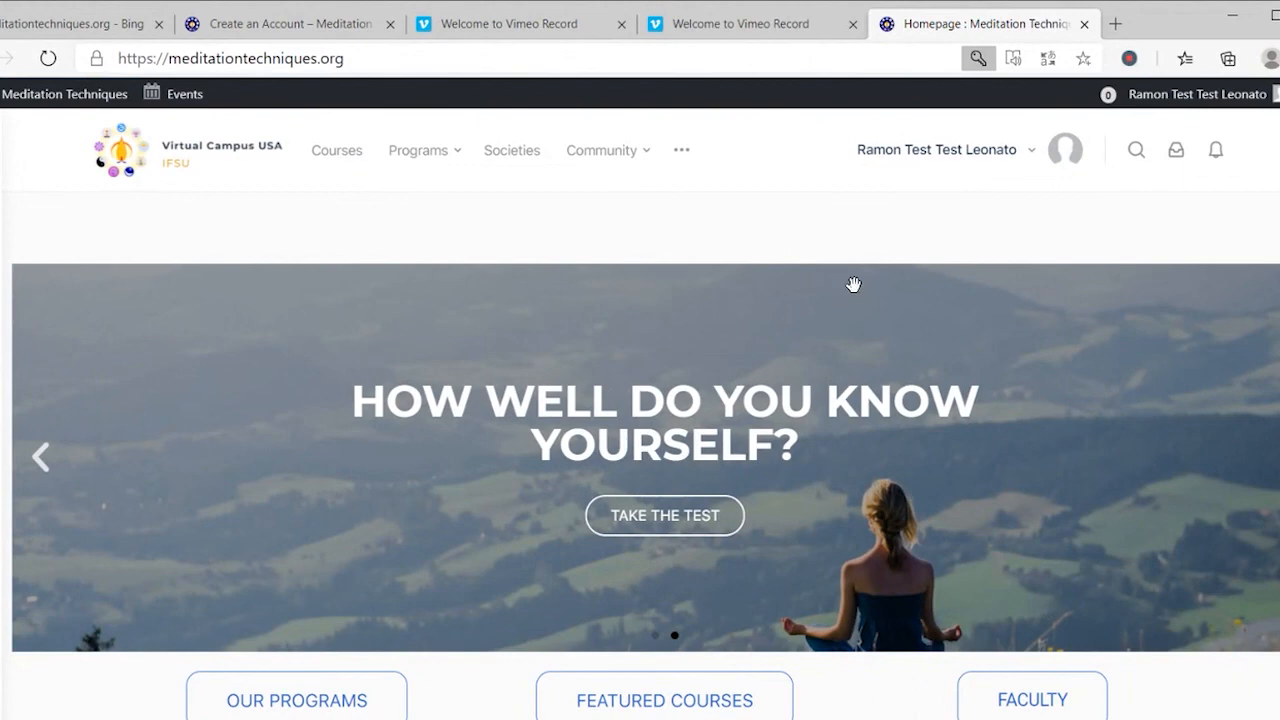
mouse_move(780, 223)
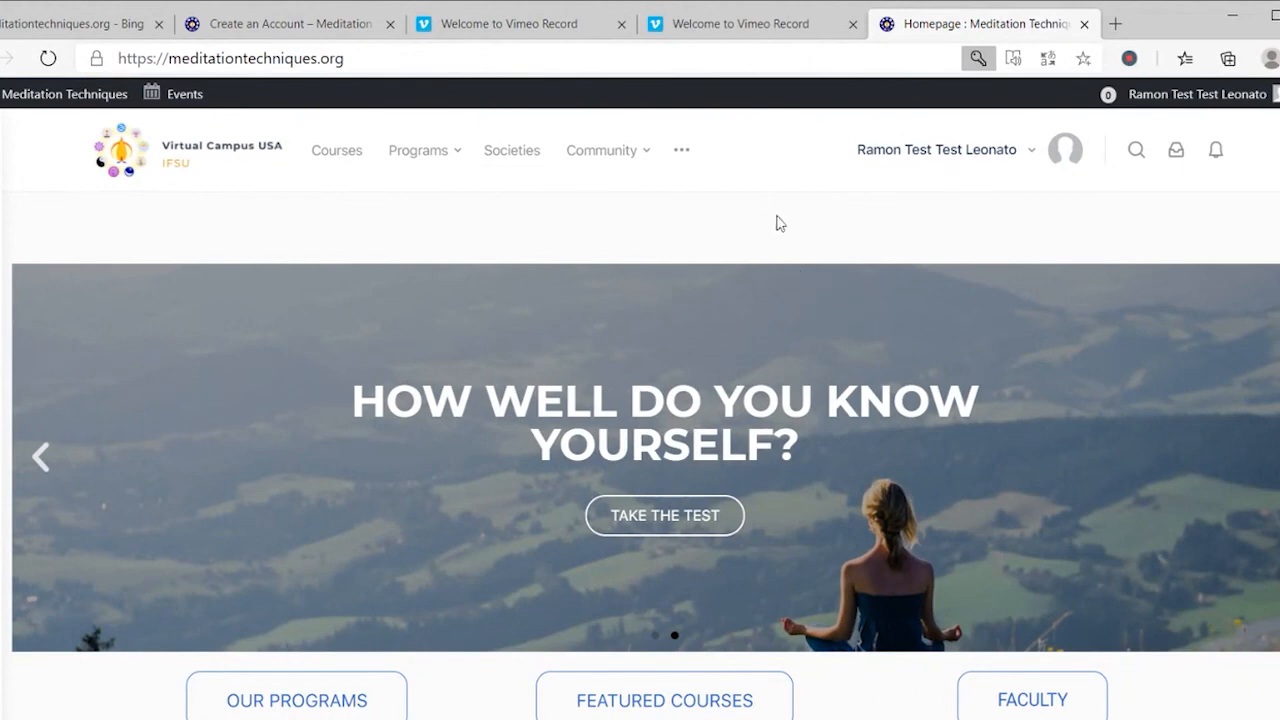
mouse_move(807, 238)
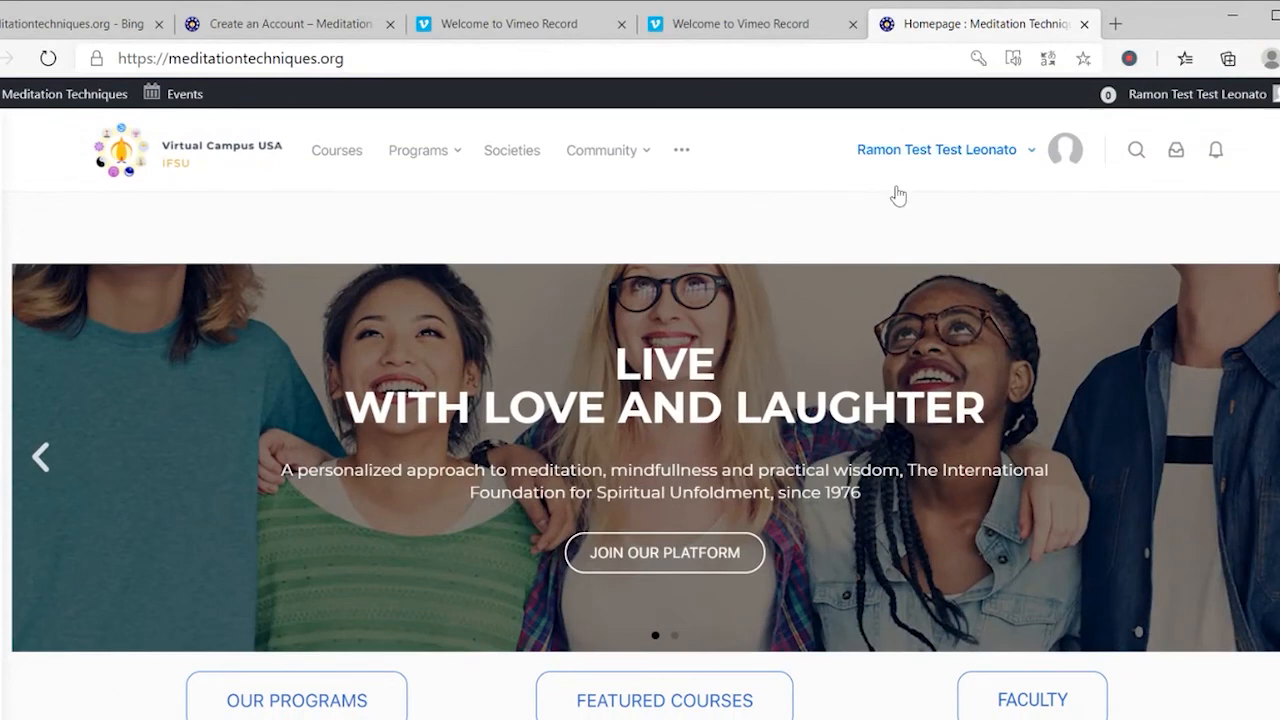
mouse_move(687, 283)
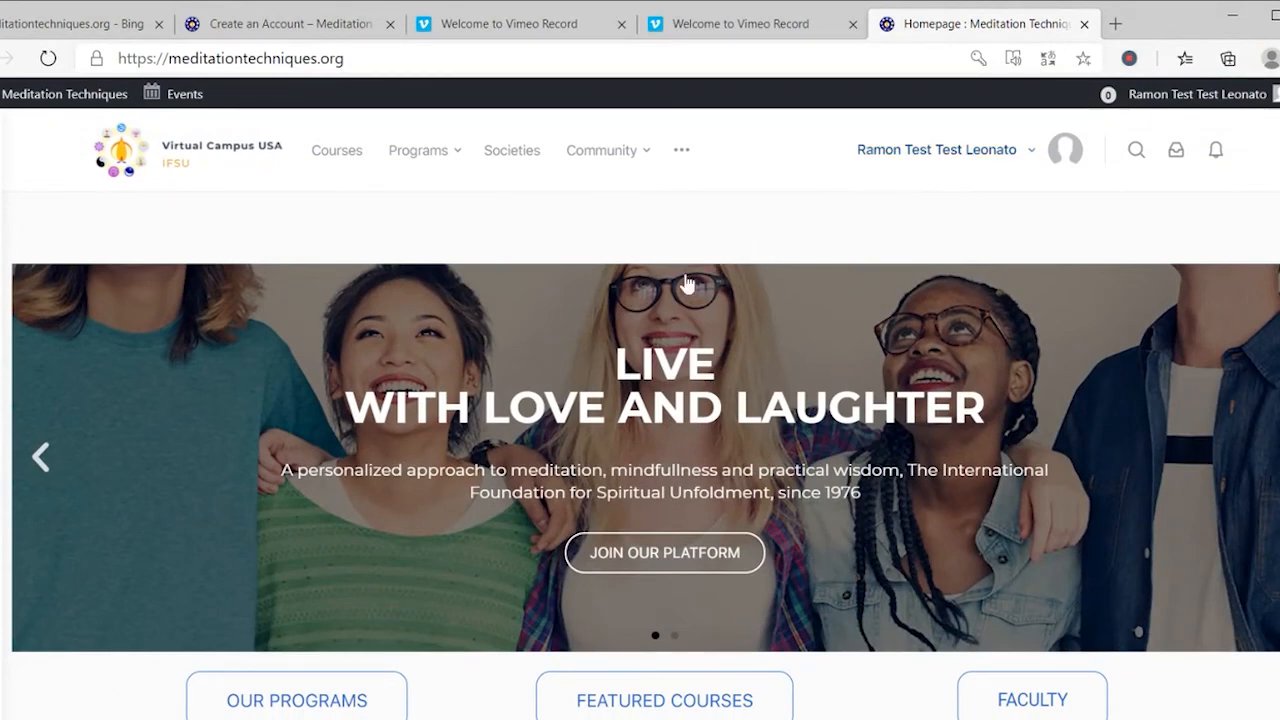
mouse_move(698, 237)
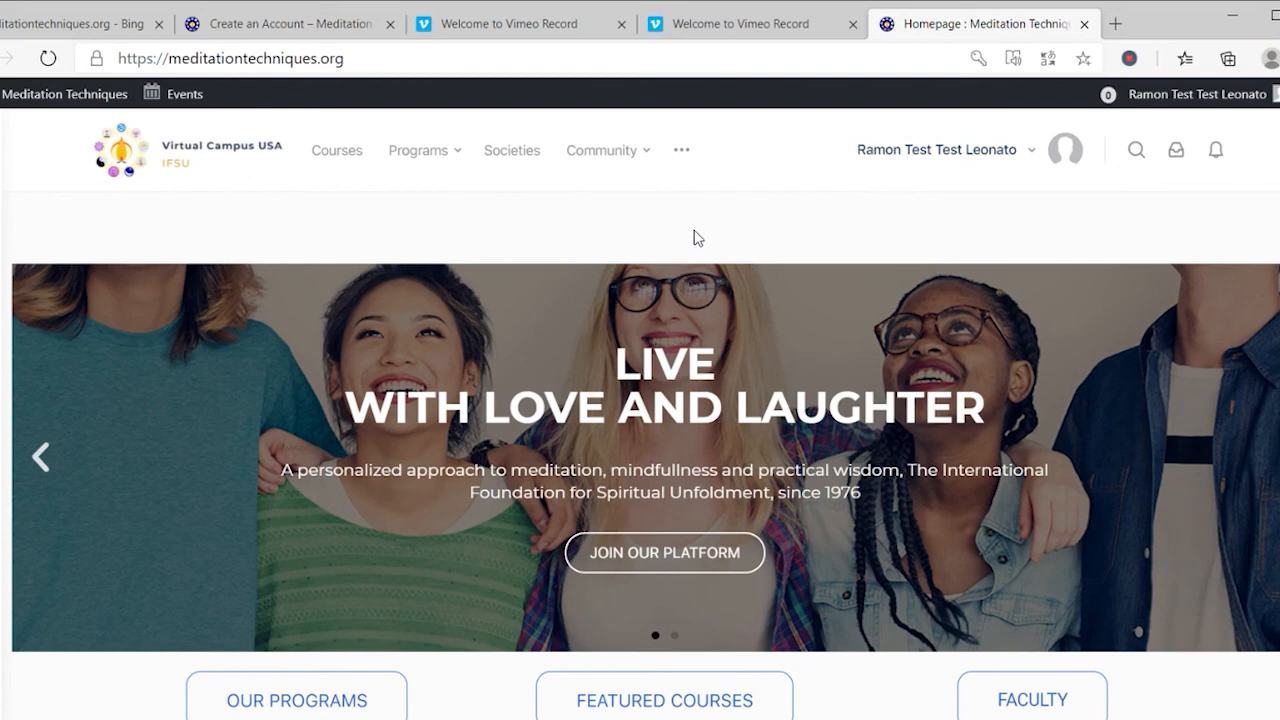
mouse_move(770, 408)
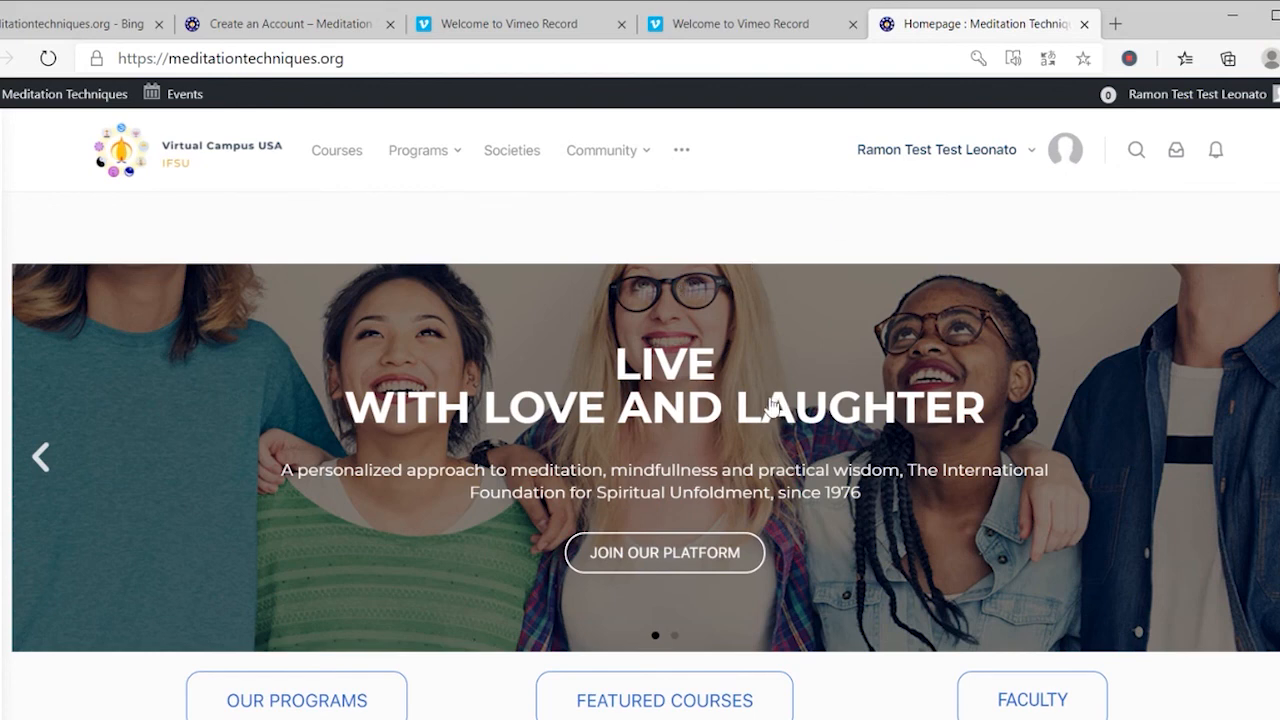
mouse_move(1118, 214)
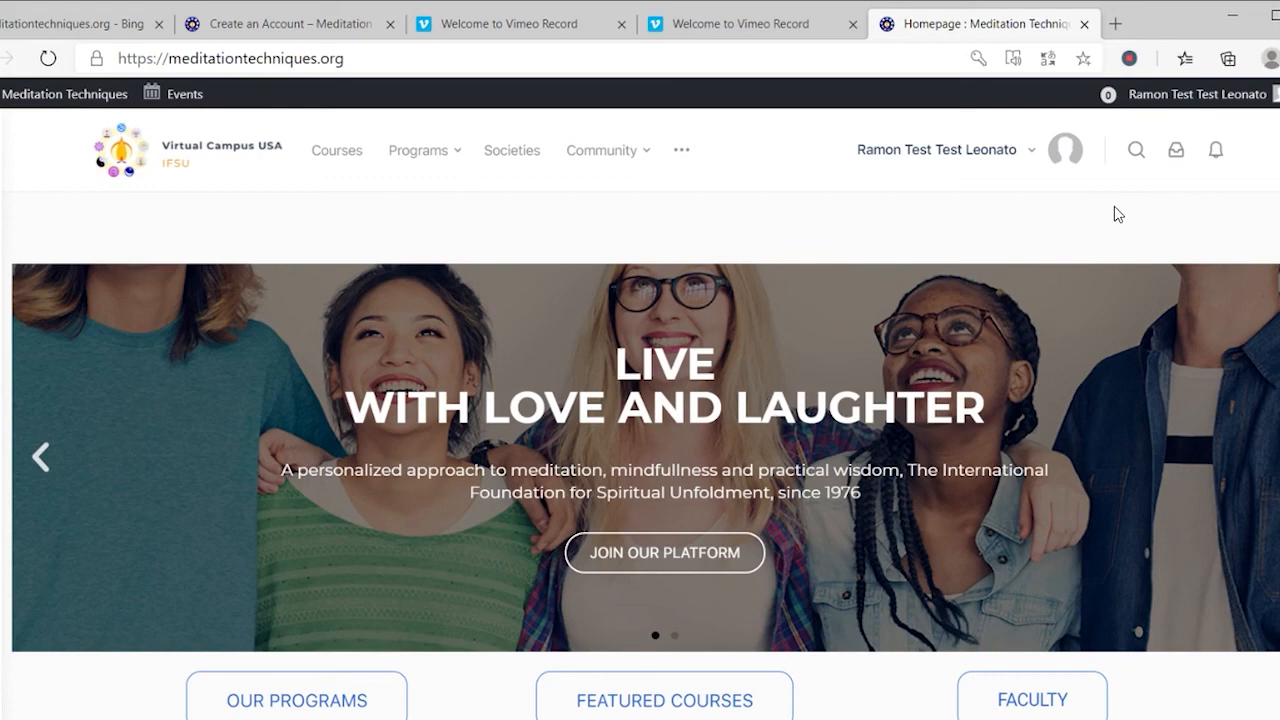